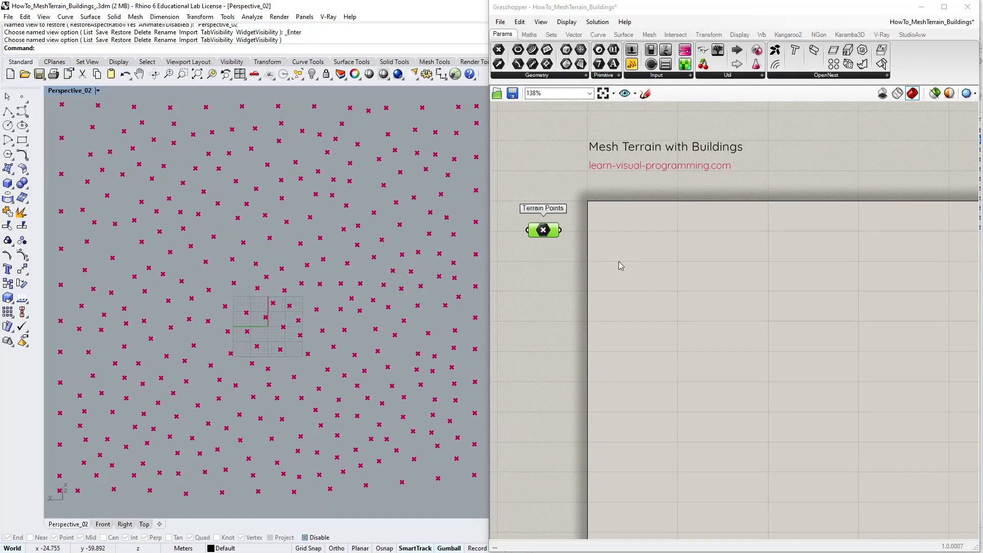
Step: Add a Delaunay Mesh on the terrain points with a custom preview, plus a Base Surfaces parameter
left_click(648, 34)
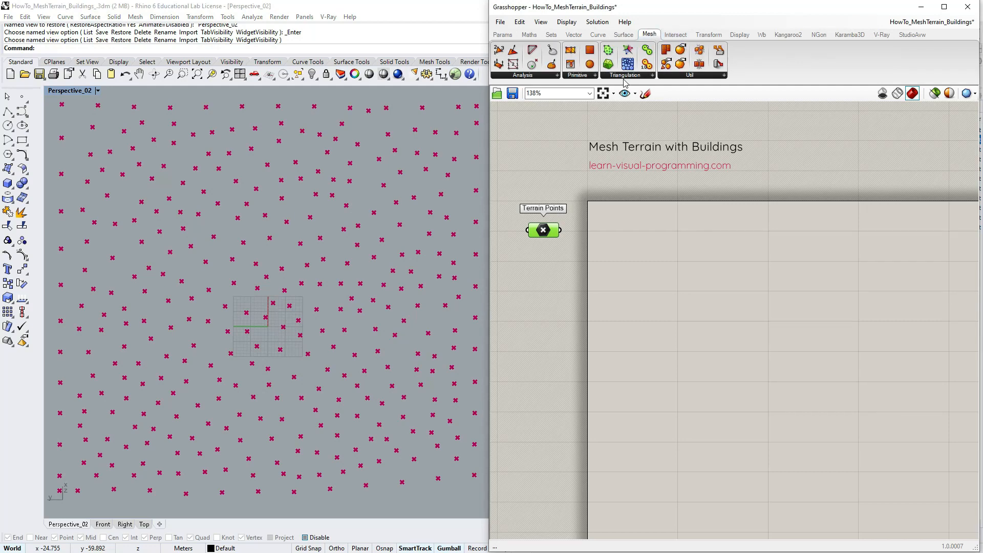
mouse_move(607, 62)
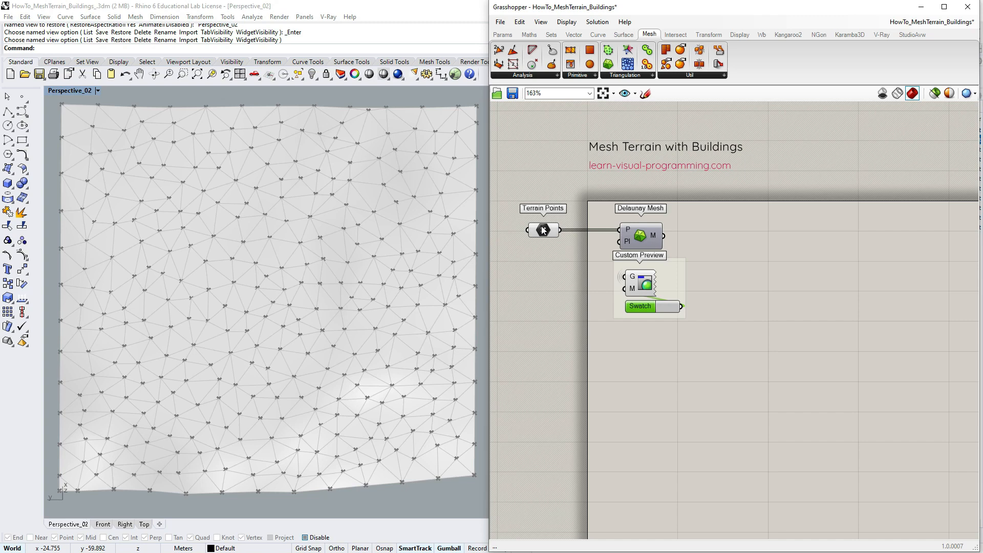
left_click(543, 230)
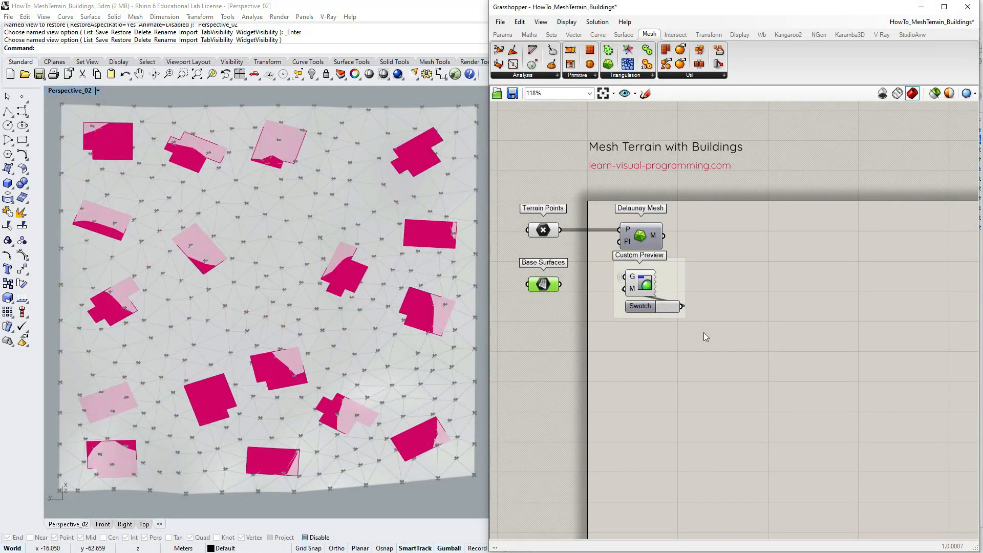
Step: Disable Delaunay Mesh, then add a Curve parameter and a Point in Curves test for terrain points
left_click(544, 284)
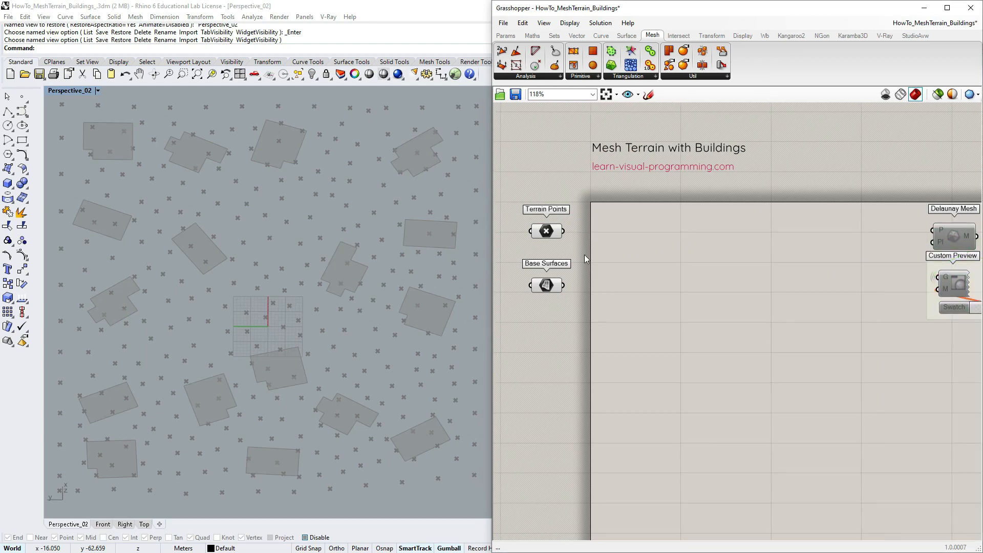
left_click(546, 285)
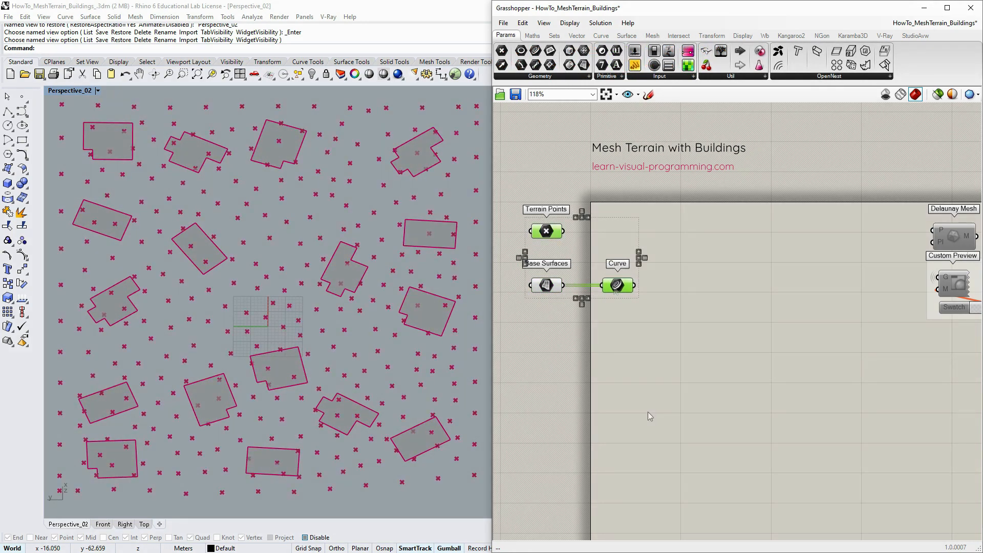
left_click(600, 35)
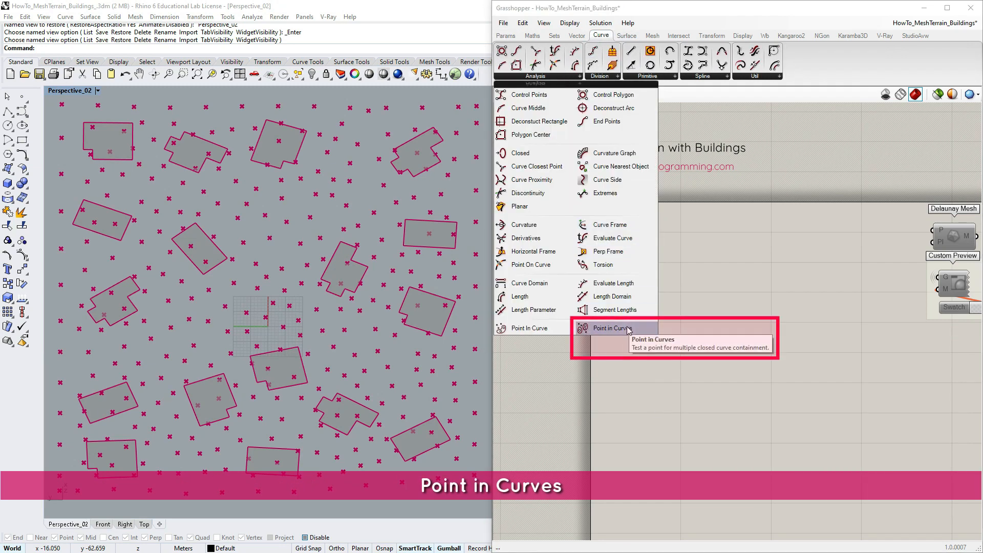
left_click(620, 327)
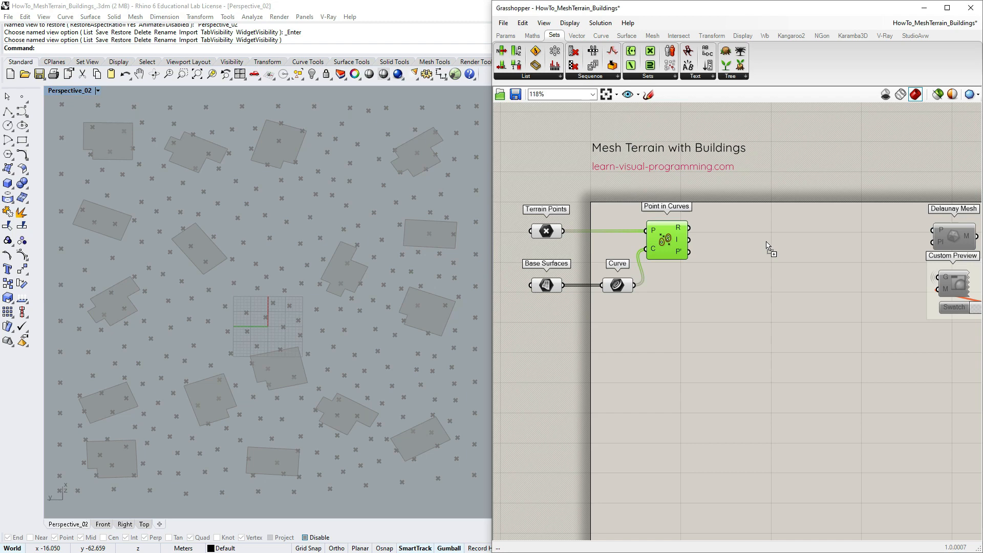
Step: Dispatch terrain points outside the building outlines into a Point parameter and group the sorting components
left_click(506, 35)
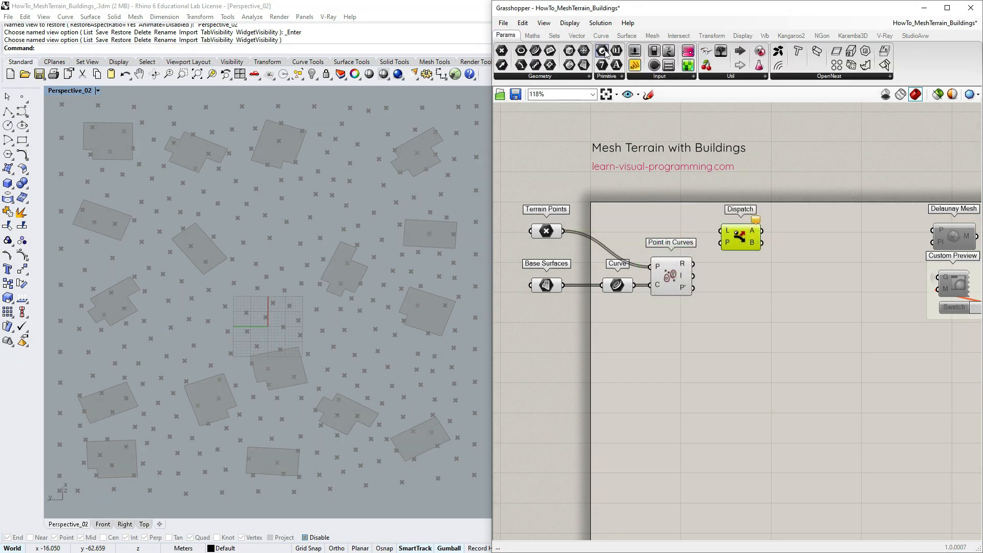
mouse_move(601, 51)
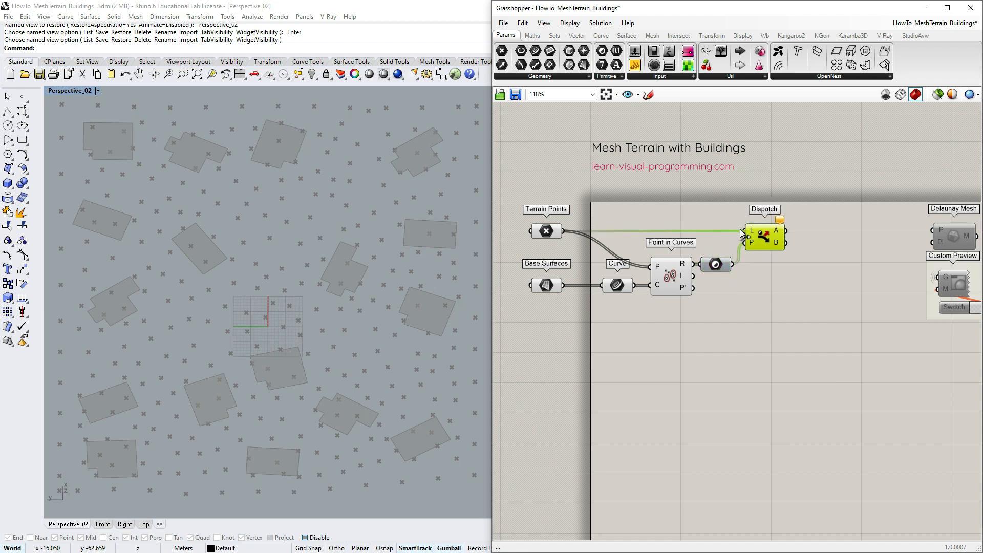
left_click(764, 237)
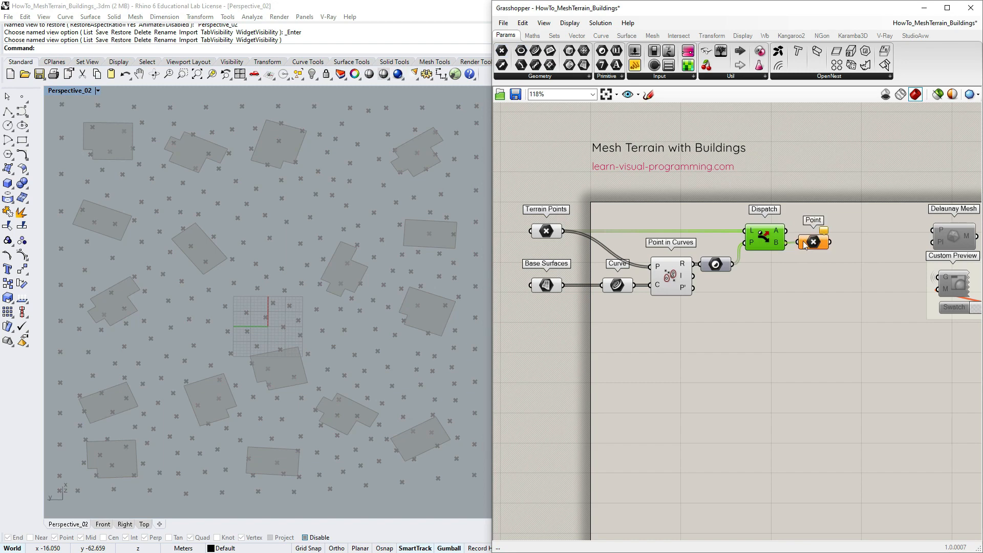
left_click(812, 243)
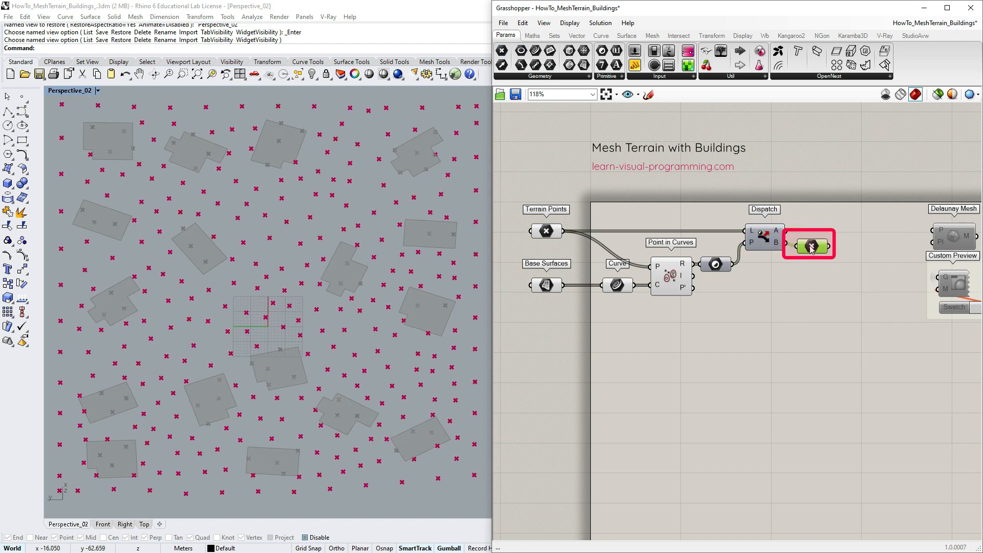
left_click(809, 243)
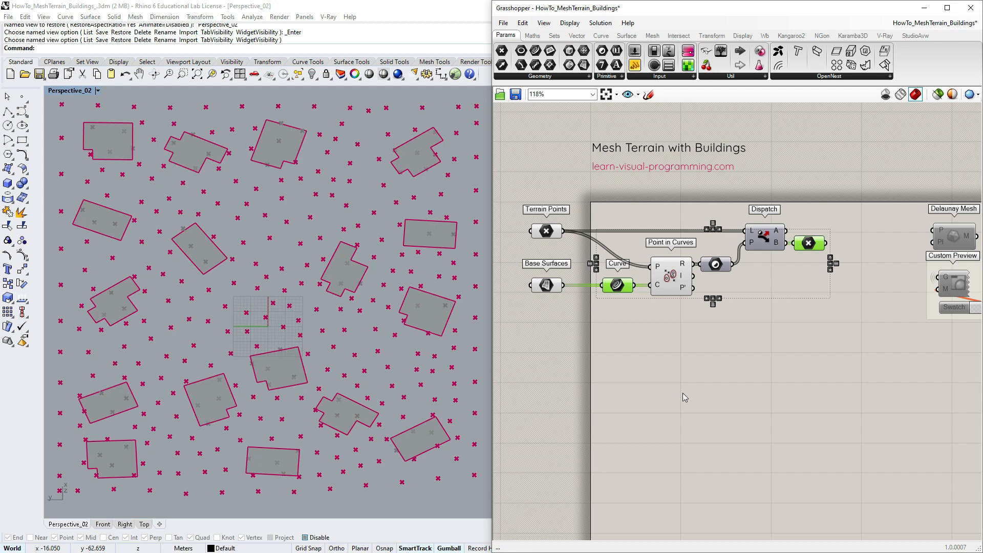
left_click(651, 36)
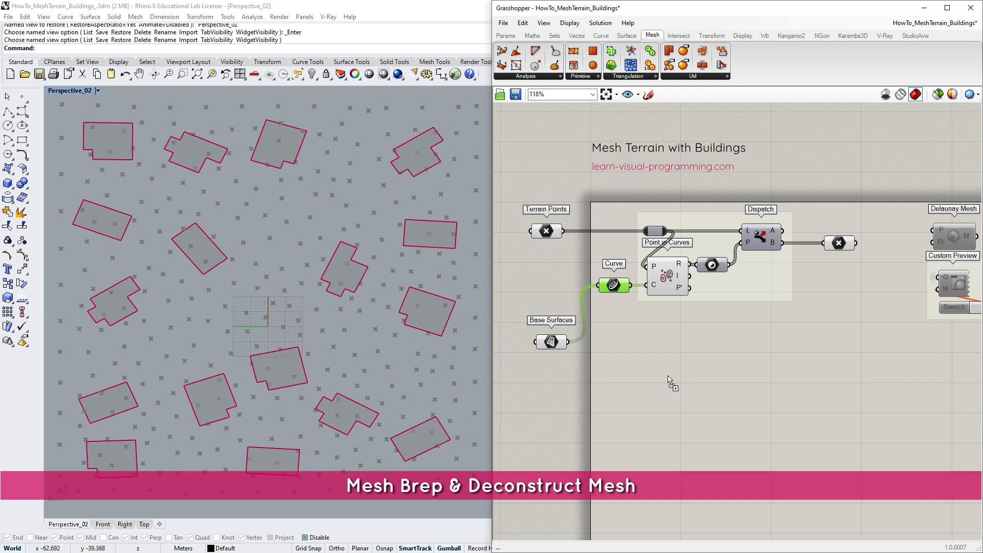
Step: Add Mesh Brep and Deconstruct Mesh components fed by the Base Surfaces
left_click(666, 374)
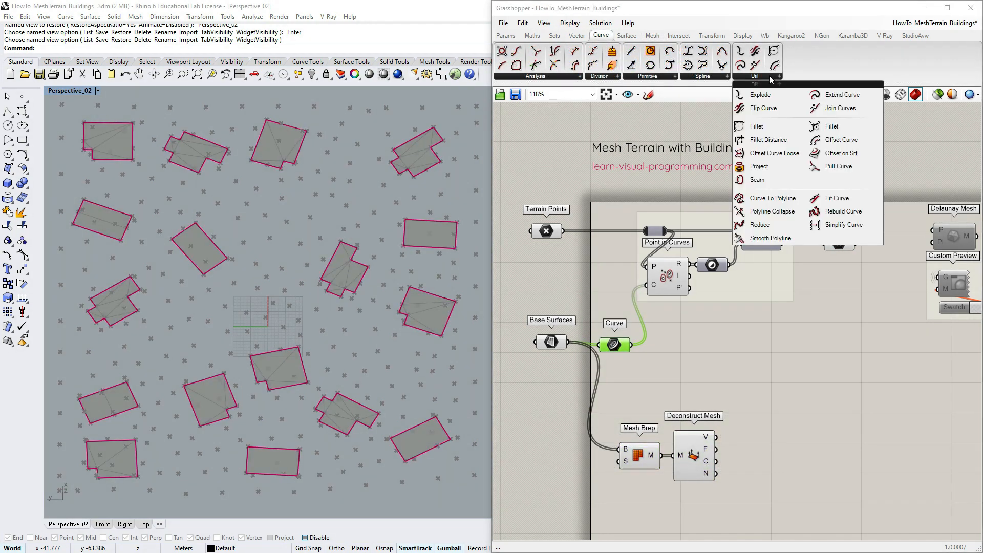
mouse_move(774, 153)
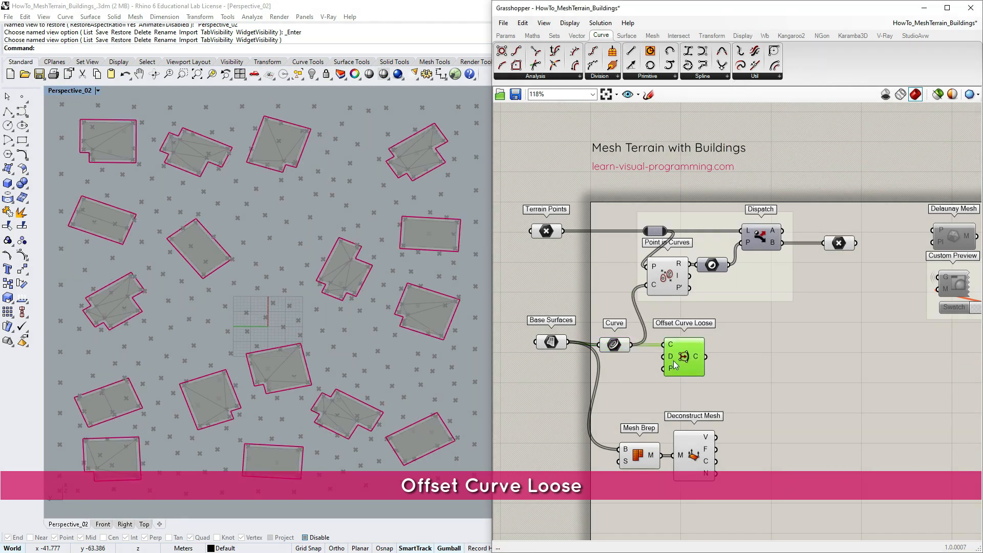
mouse_move(671, 368)
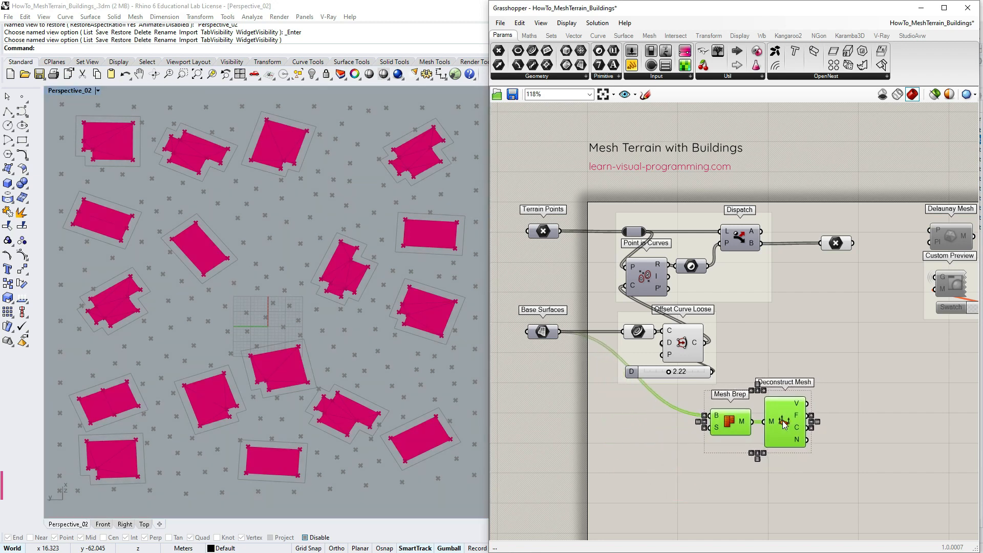
Step: Feed custom mesh settings with Min Edge 2 and a Max Edge slider into Mesh Brep
left_click(648, 36)
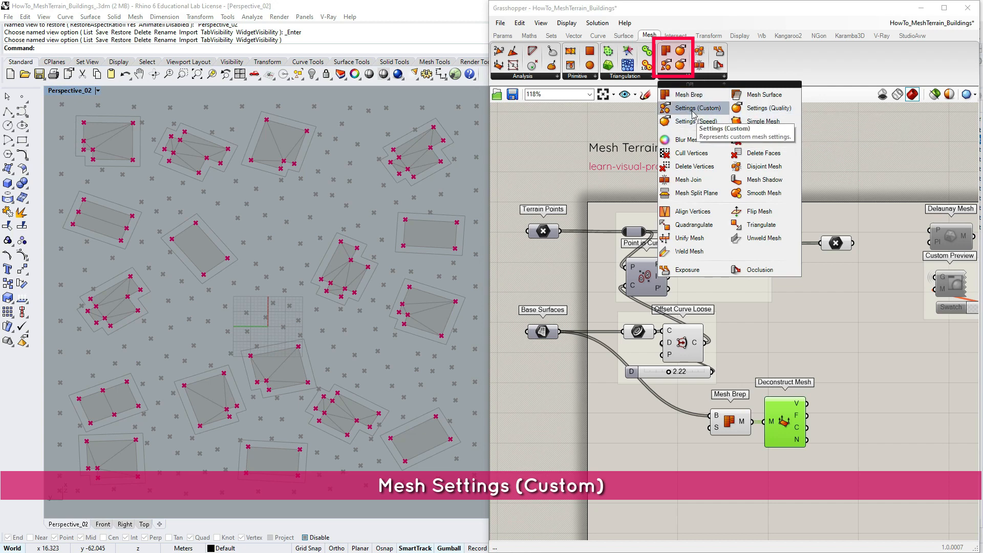
left_click(693, 109)
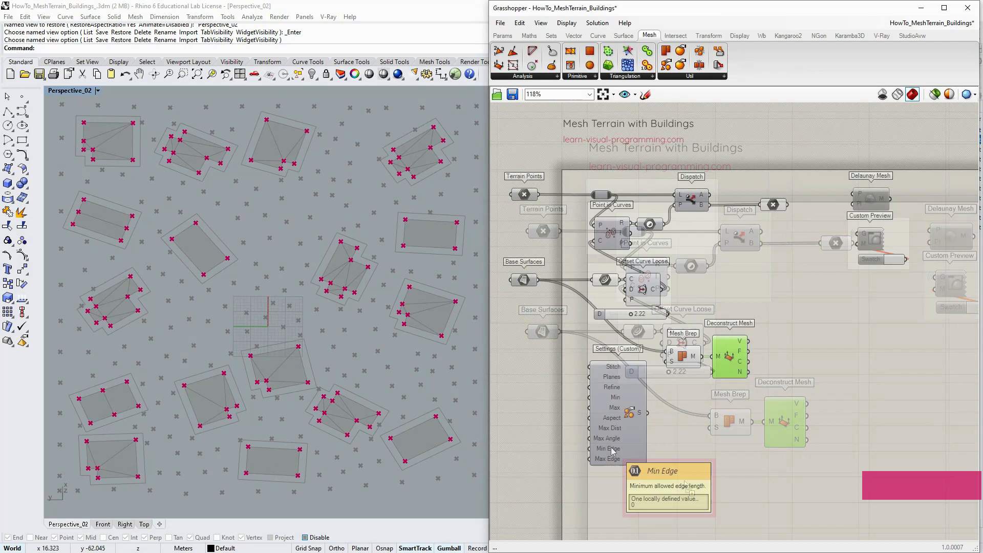
mouse_move(607, 458)
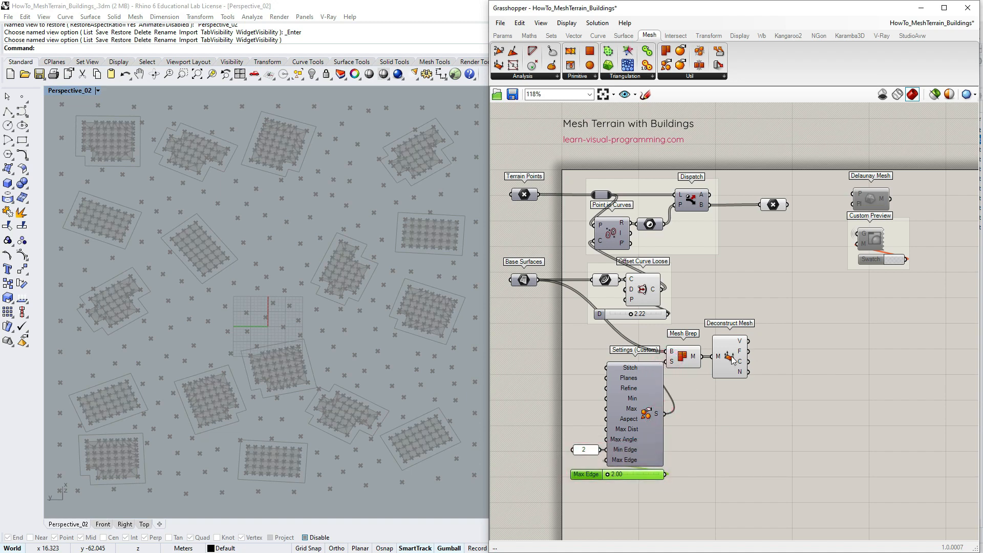
left_click(729, 355)
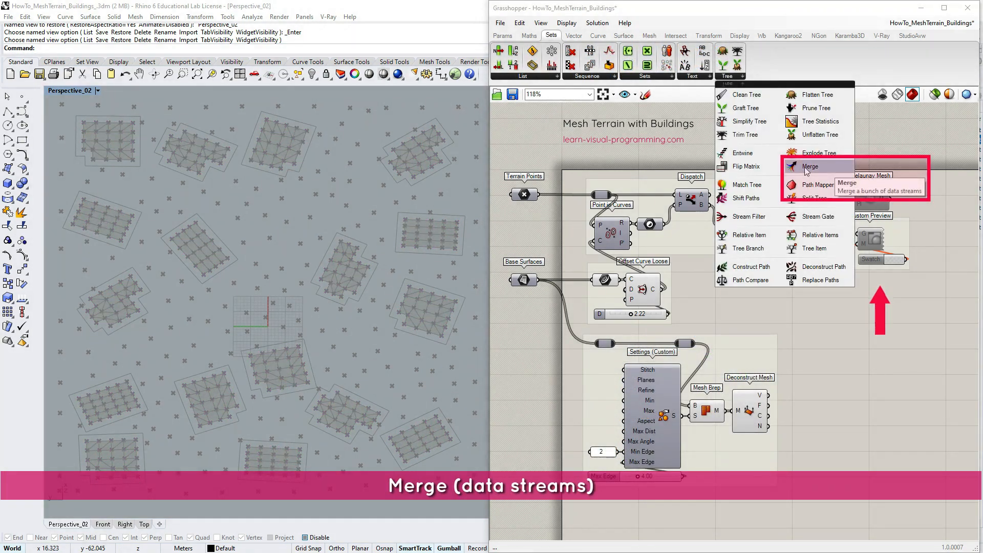
Step: Merge Dispatch B points with flattened building vertices and feed them into the re-enabled Delaunay Mesh
left_click(810, 167)
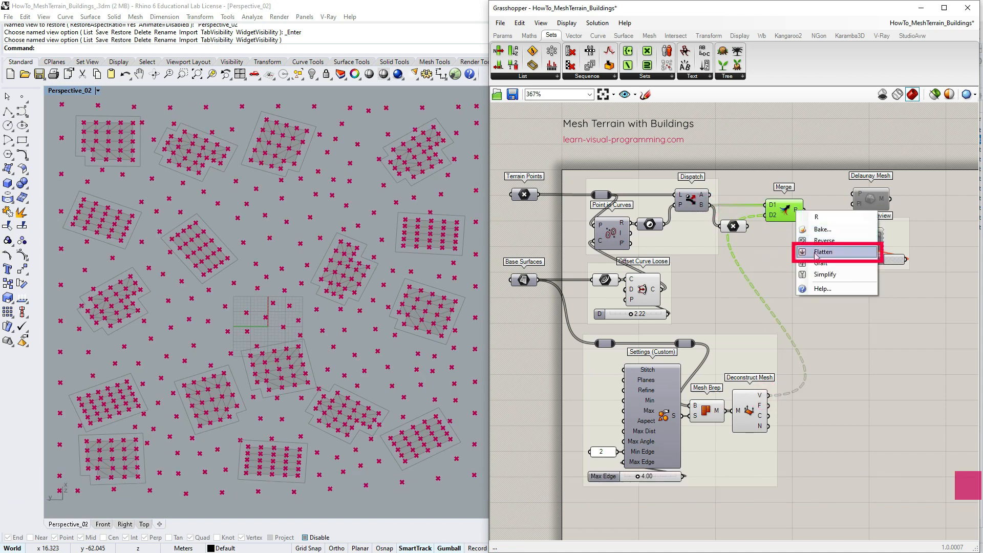
left_click(823, 251)
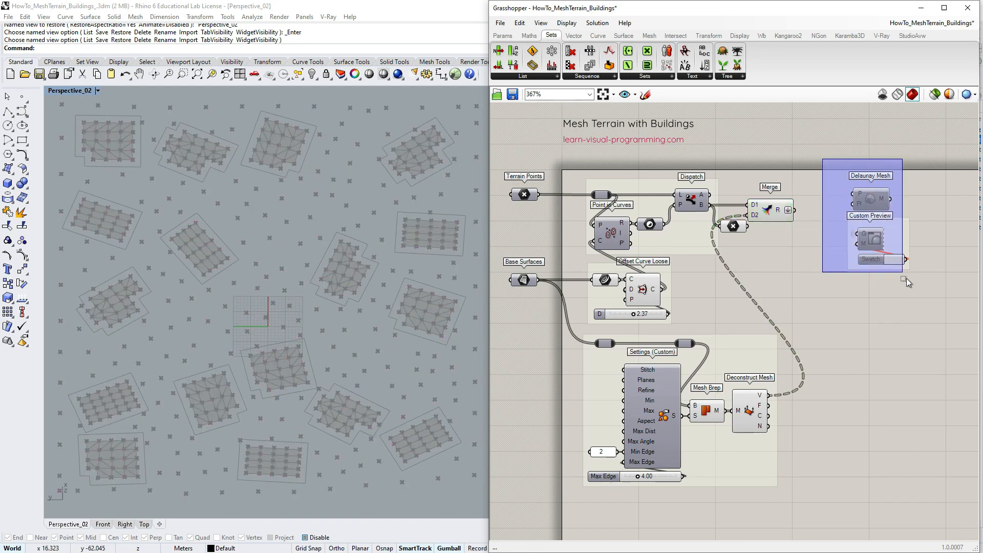
left_click(818, 219)
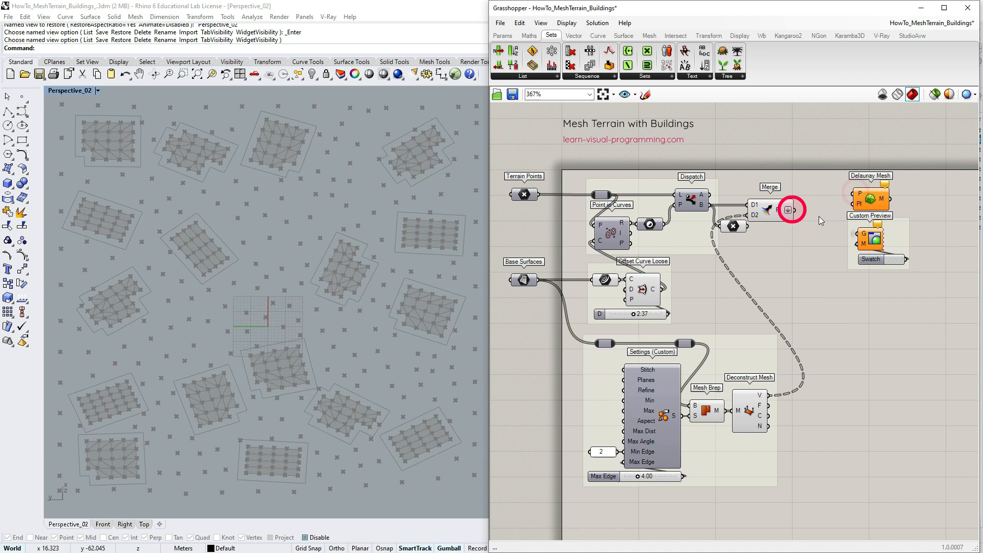
left_click(871, 195)
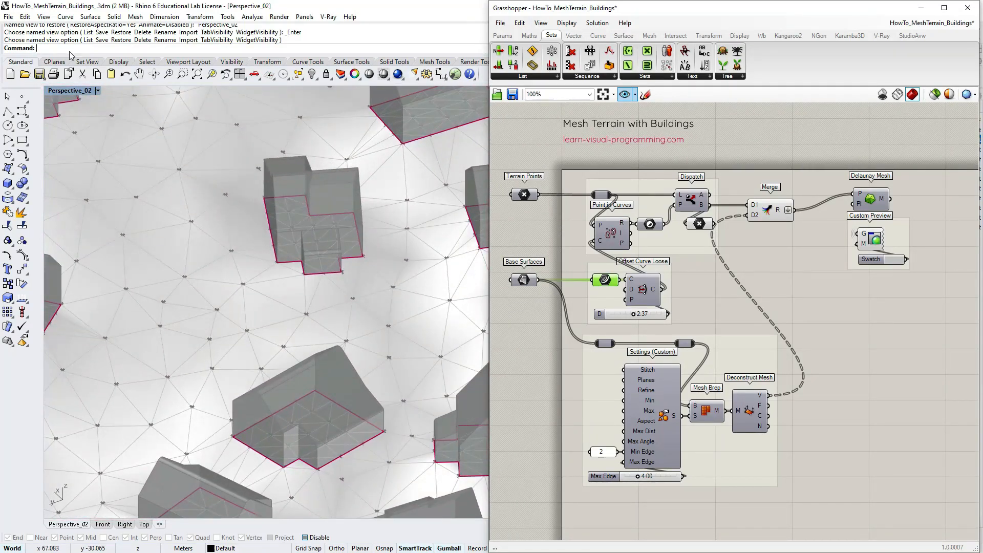
type("FlatShade")
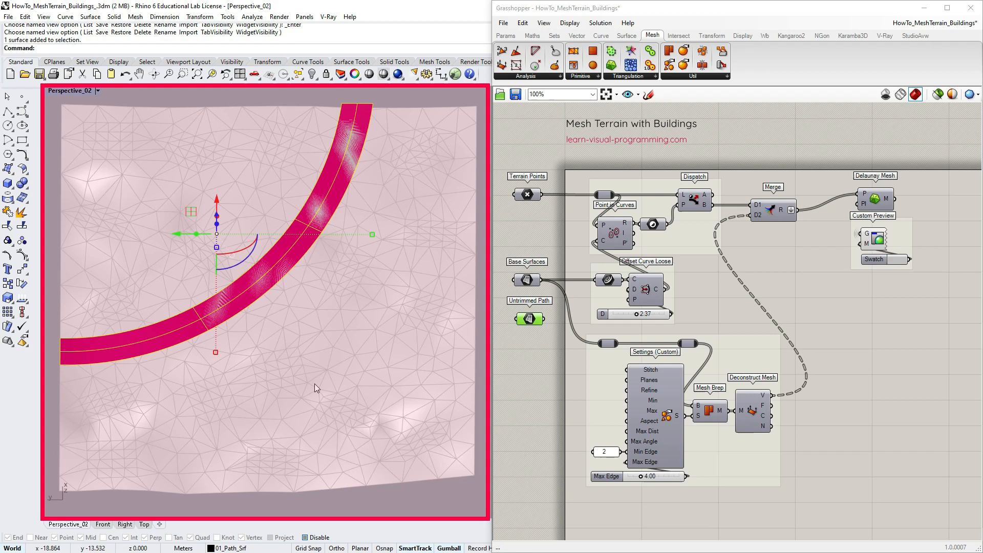
Step: Merge Base Surfaces with the Untrimmed Path surface and flatten the merged output R
left_click(8, 254)
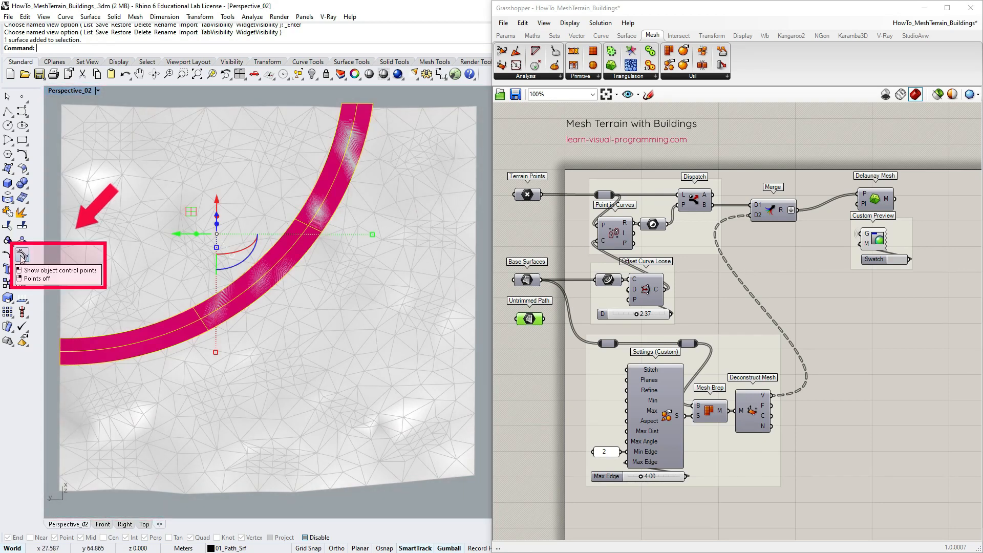
left_click(60, 271)
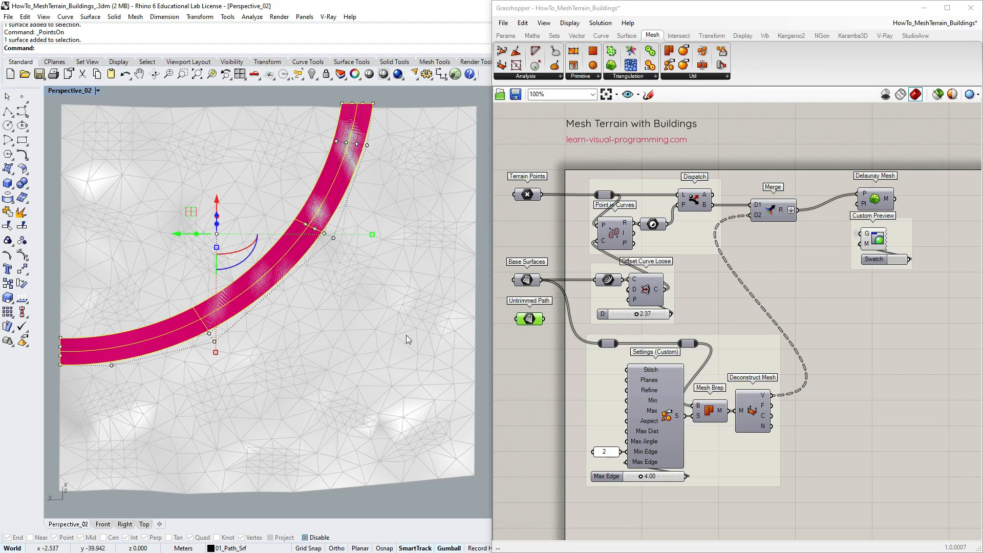
left_click(731, 65)
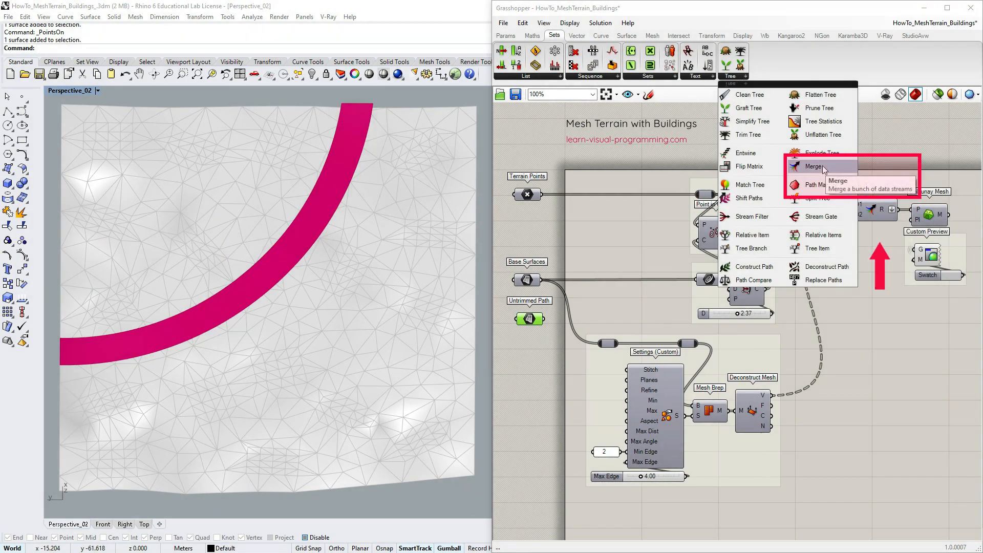
left_click(814, 166)
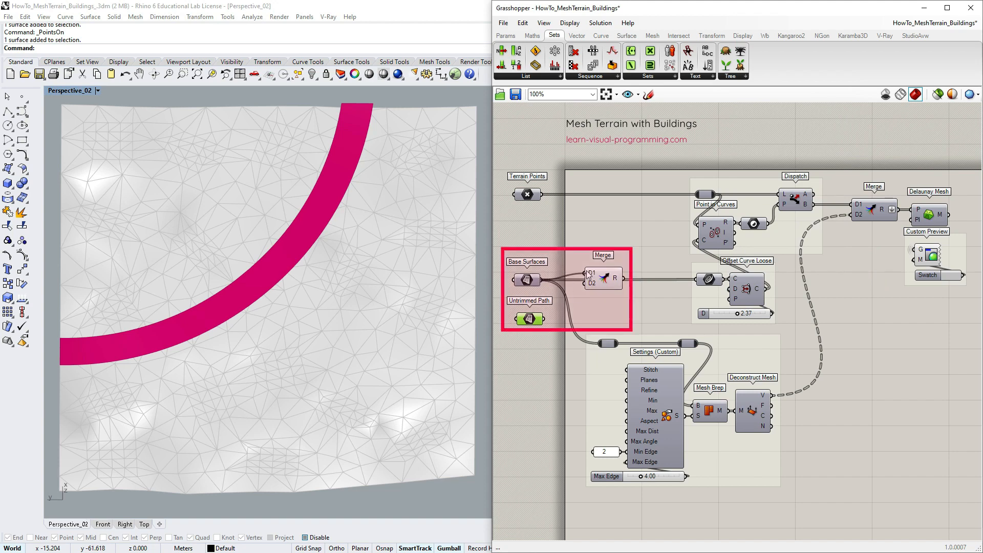
right_click(615, 278)
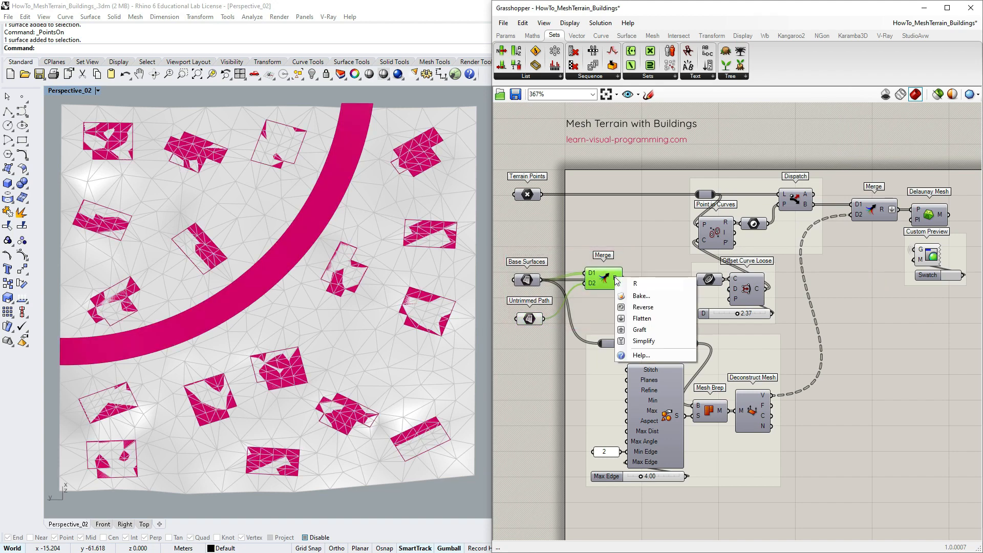
left_click(642, 318)
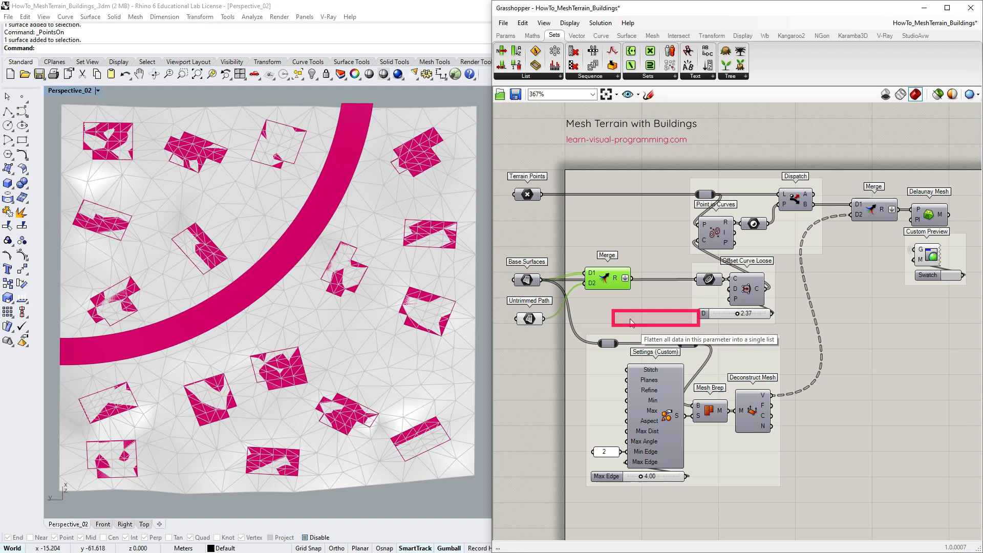
left_click(625, 279)
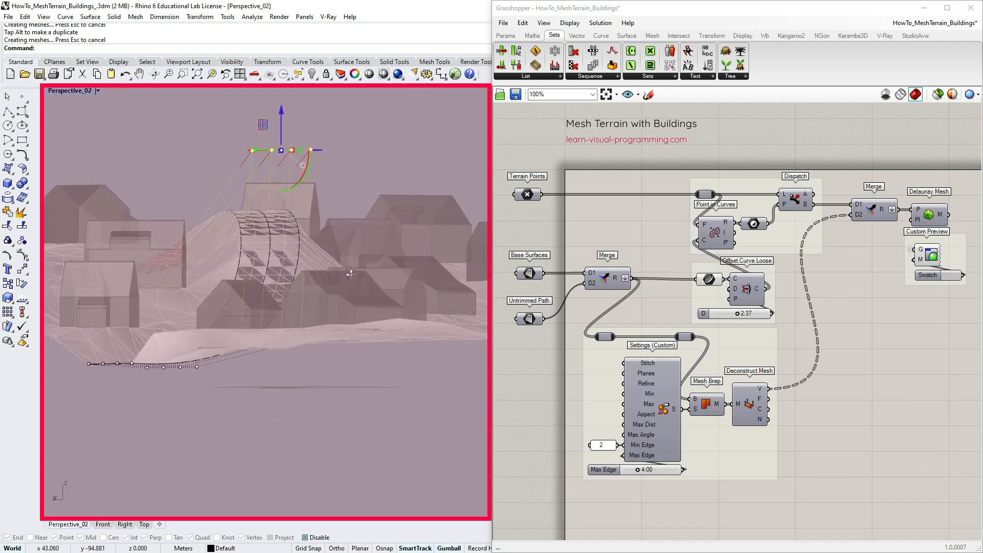
Step: Undo the last change on the Grasshopper canvas
key("ctrl+z")
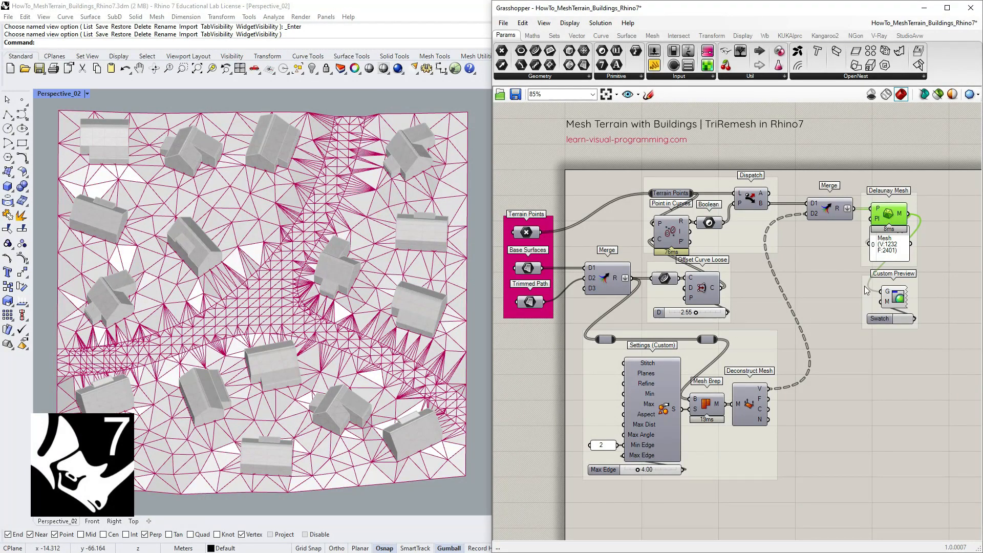
Step: Place a TriRemesh component from Mesh > Triangulation and scroll through the forum post
left_click(652, 36)
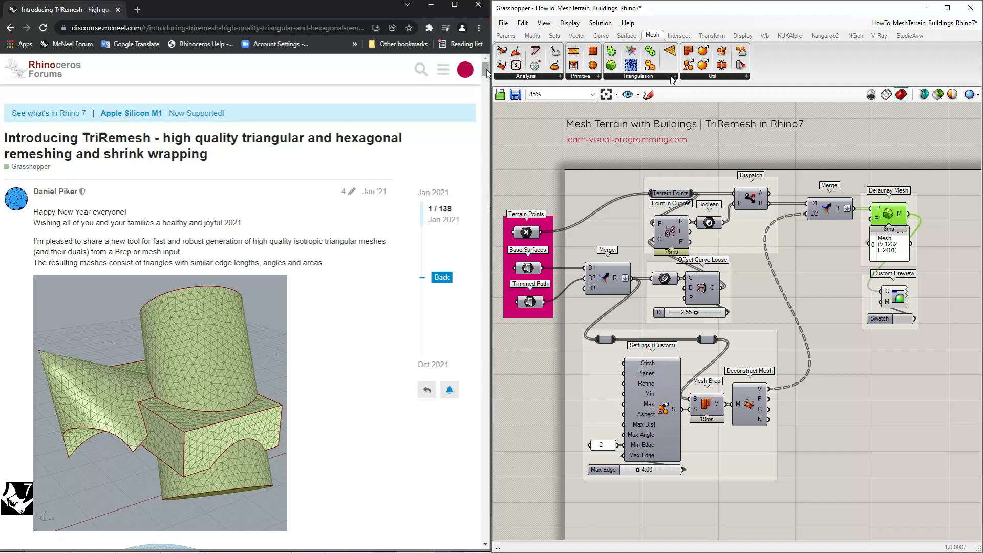
mouse_move(671, 51)
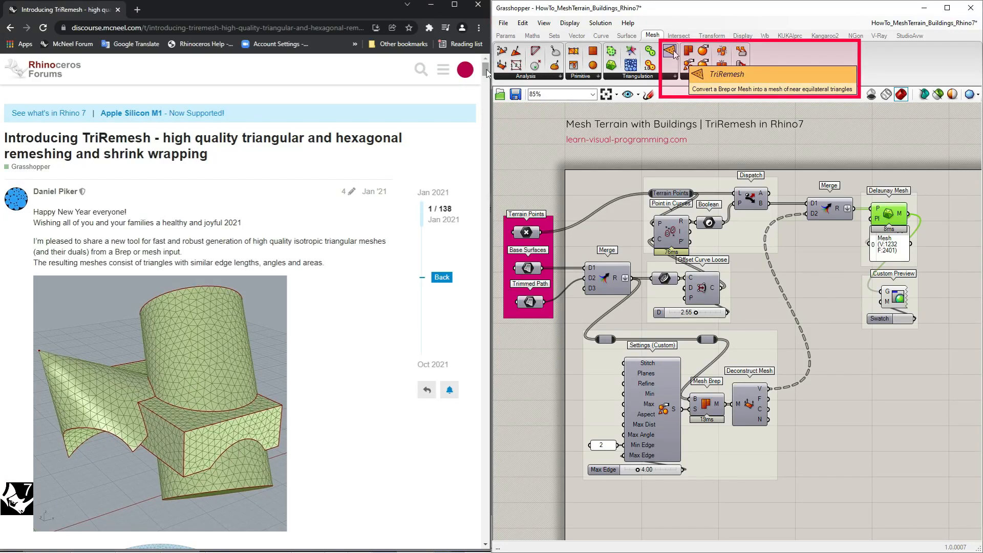
left_click(664, 76)
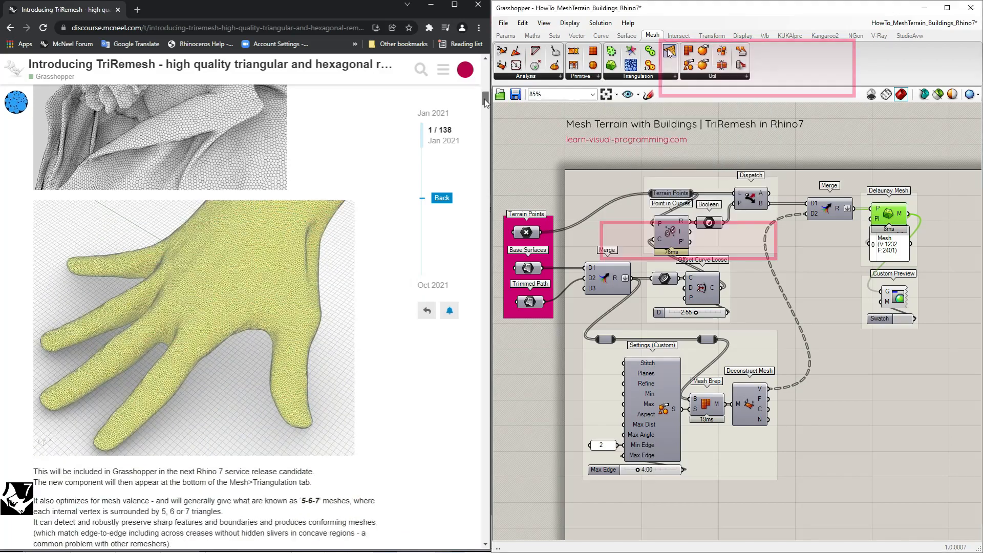
scroll("down", 3)
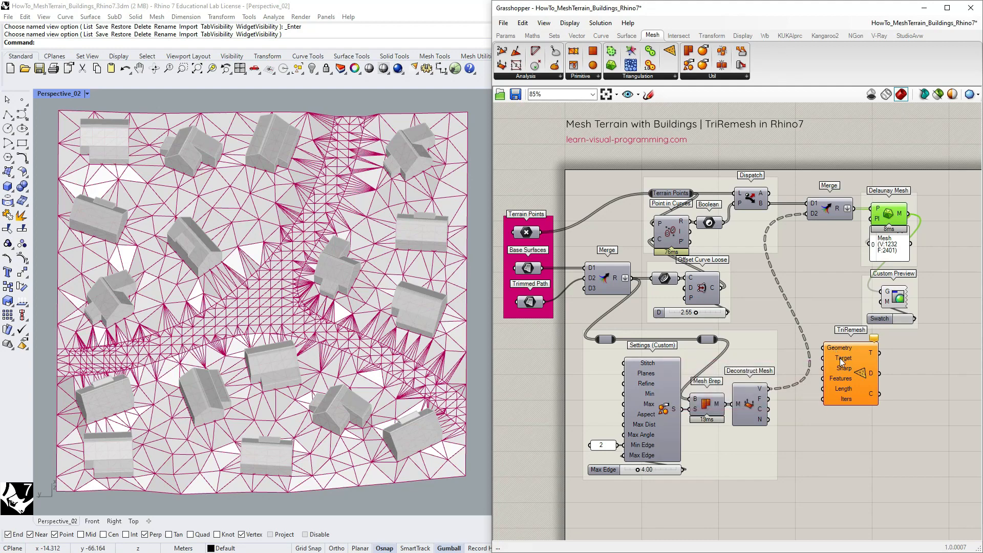
mouse_move(844, 358)
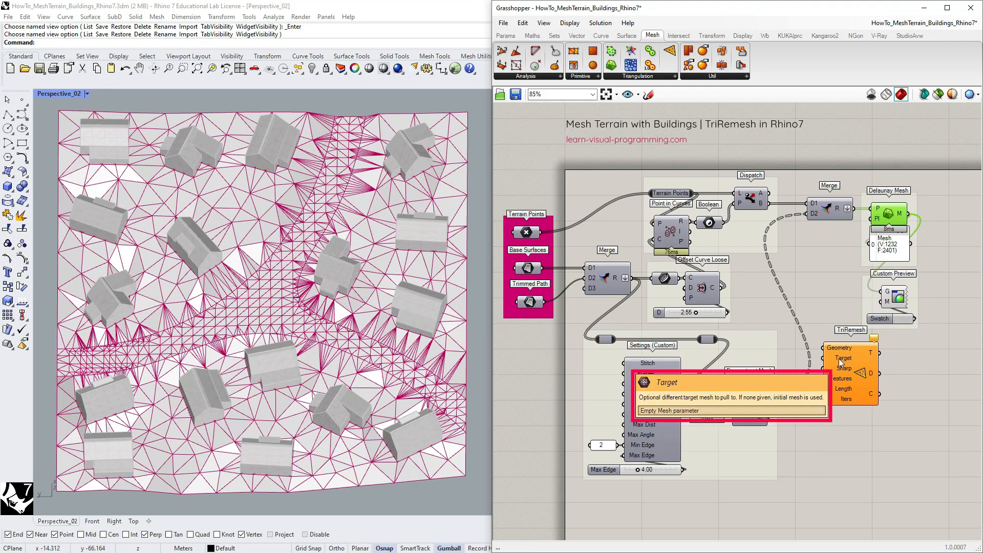
mouse_move(844, 369)
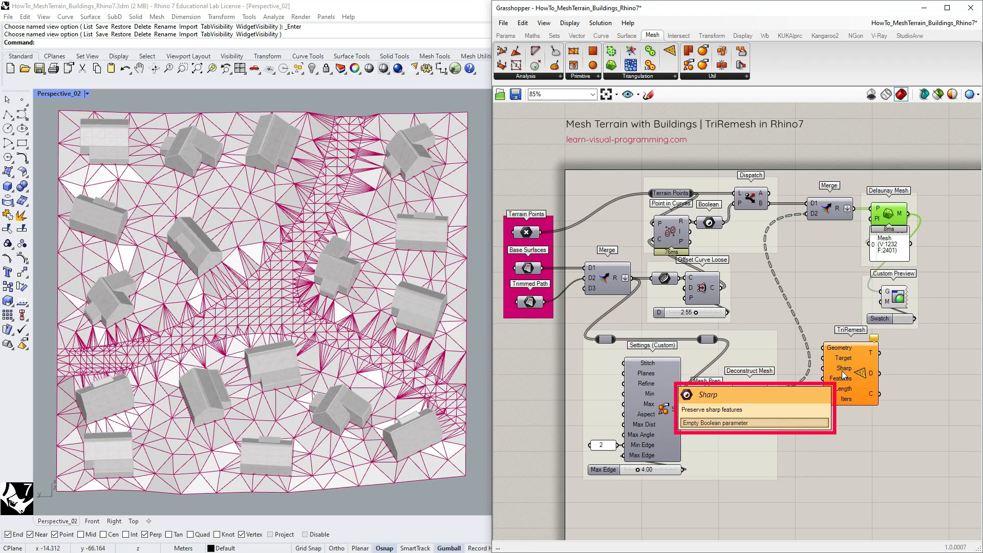
mouse_move(845, 379)
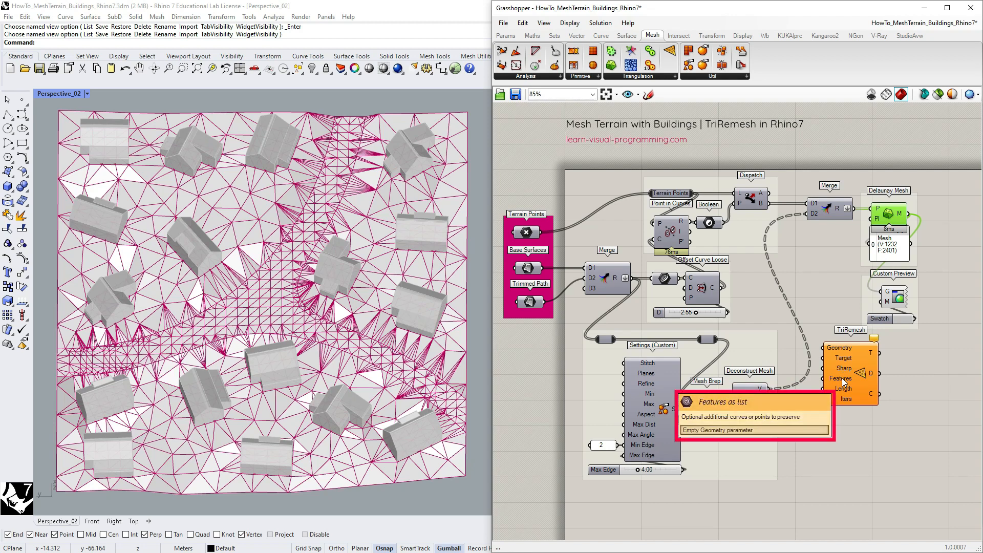
mouse_move(845, 388)
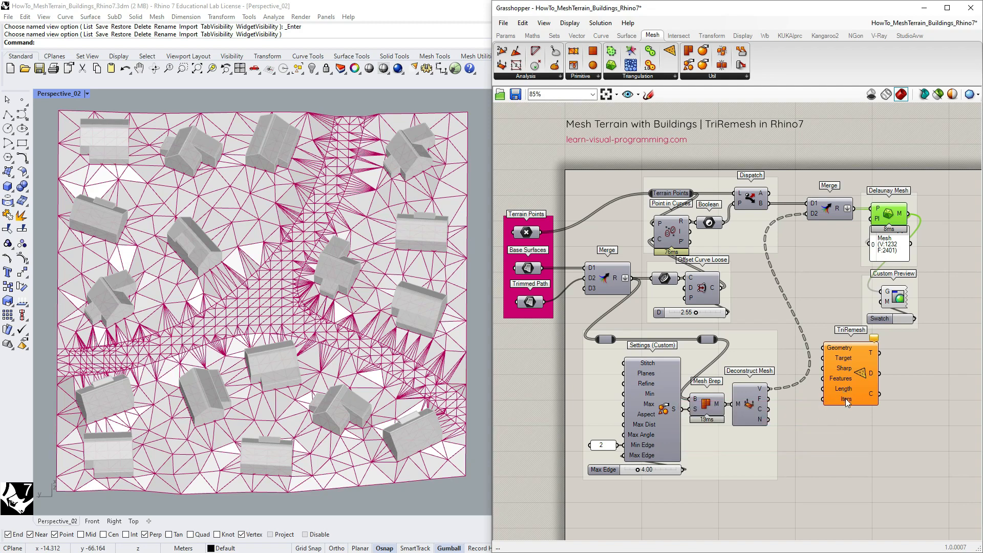
mouse_move(846, 399)
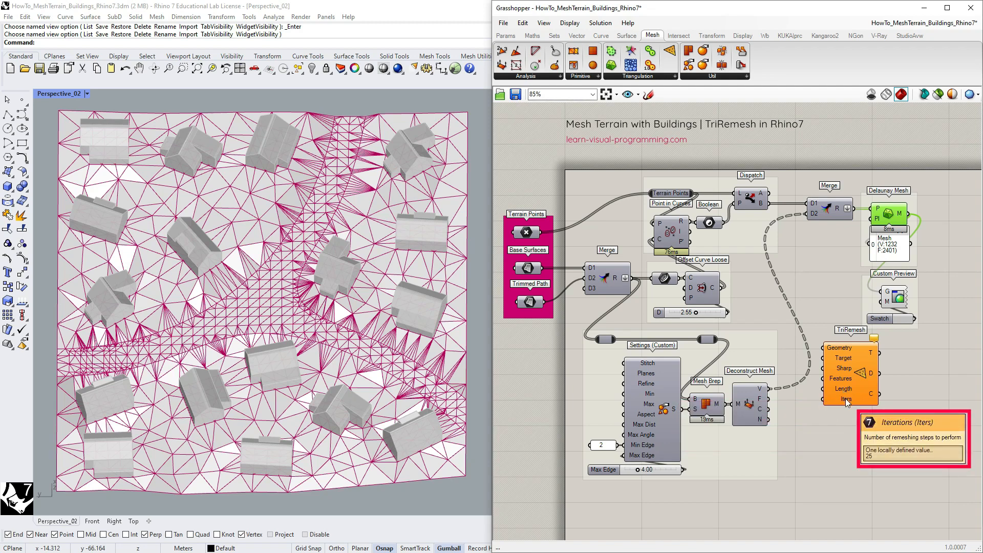
mouse_move(870, 362)
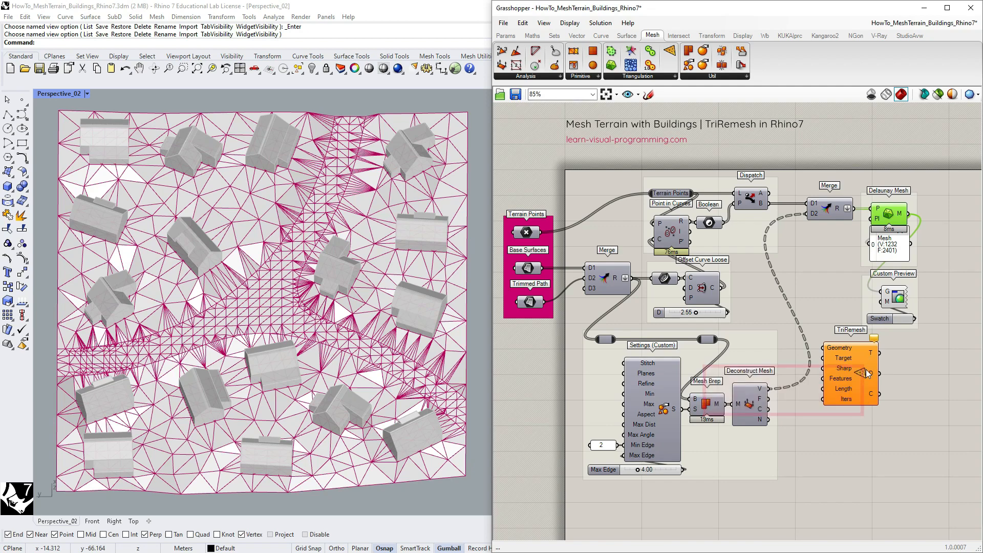
mouse_move(872, 394)
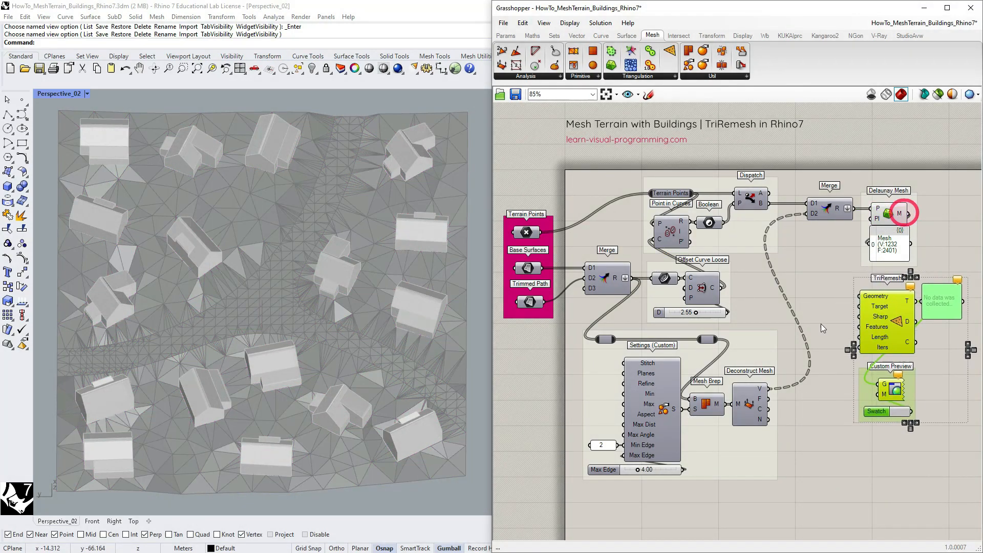
mouse_move(869, 296)
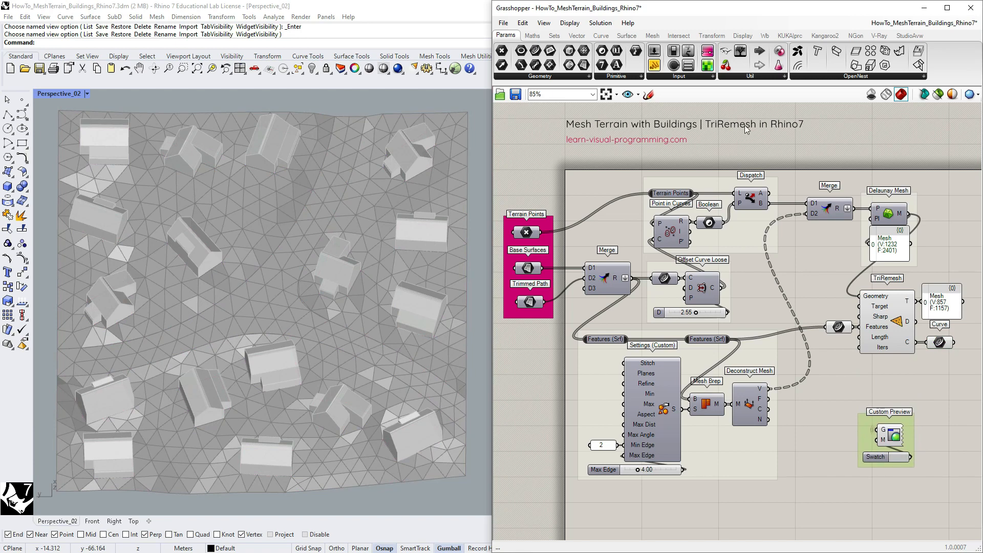
Step: Add a Data Dam and connect a 6.00 number slider to TriRemesh Length
left_click(569, 22)
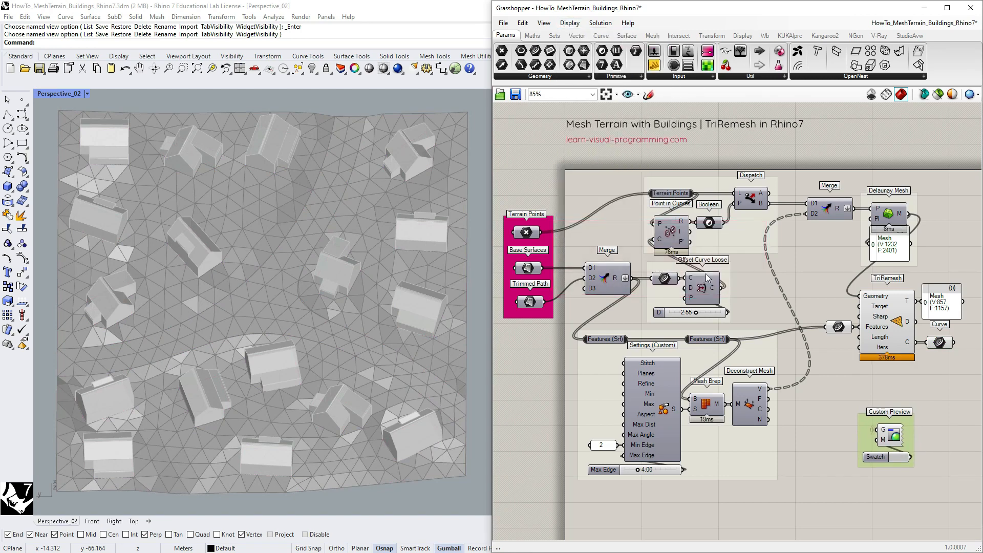
left_click(887, 358)
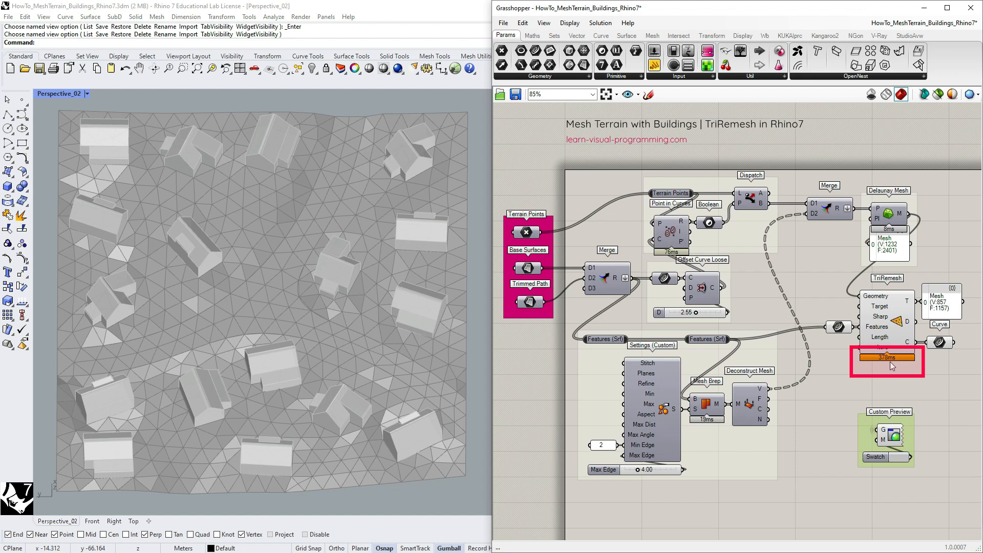
left_click(750, 76)
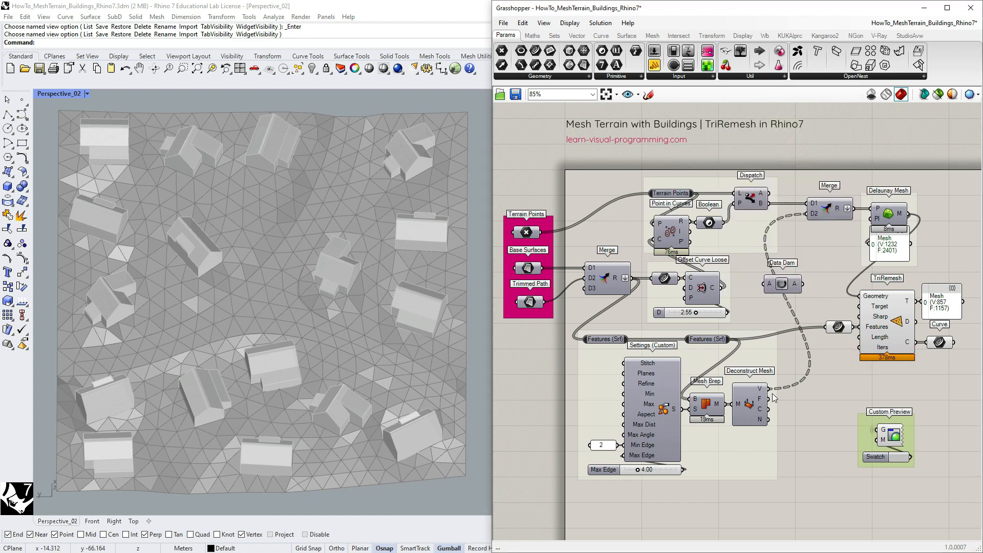
left_click(782, 284)
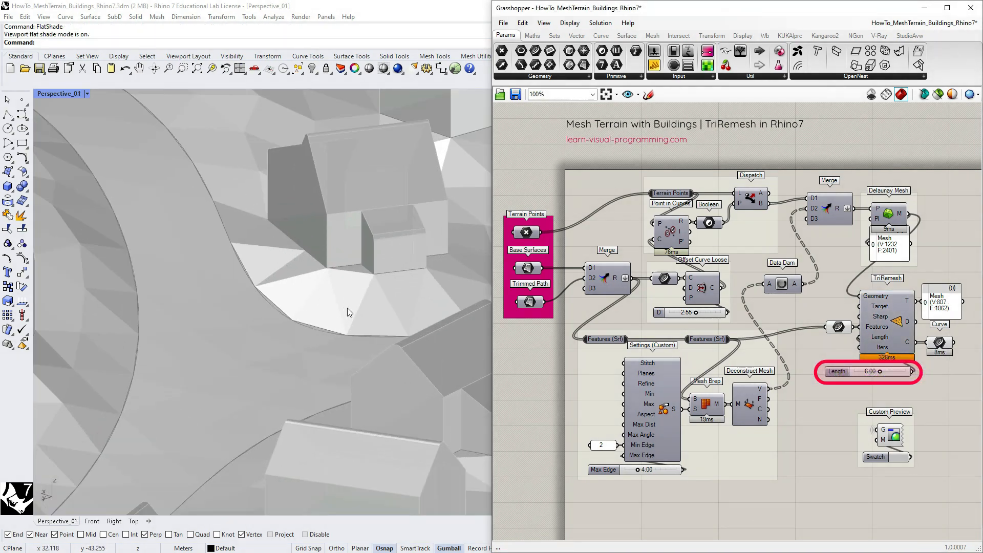
right_click(868, 371)
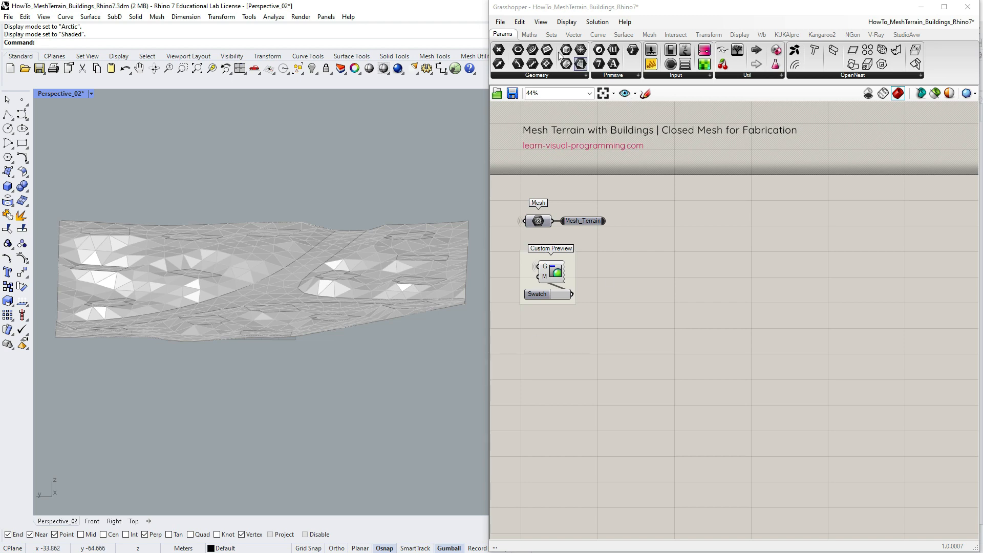
Step: Add Mesh Edges on Mesh_Terrain to extract the terrain's naked boundary edges
left_click(649, 34)
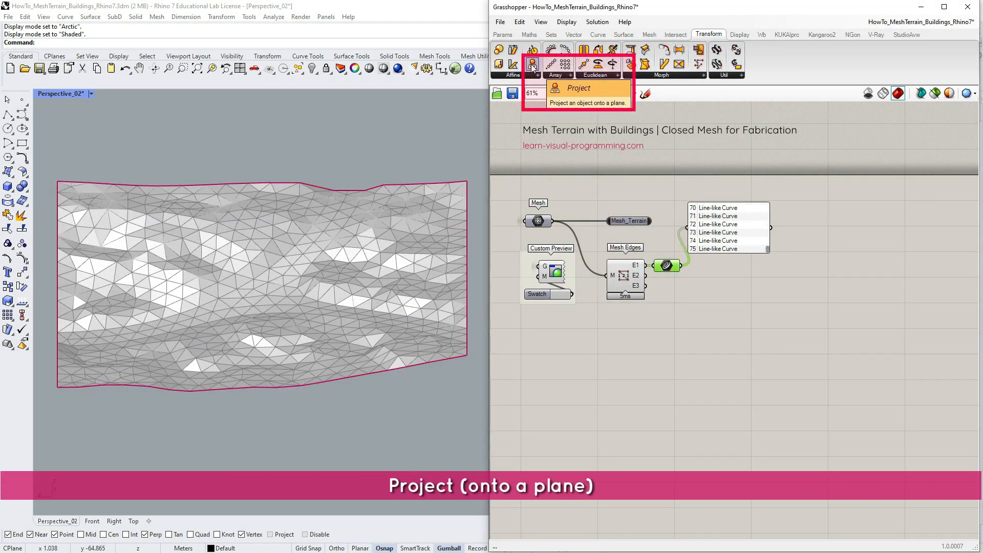
mouse_move(592, 153)
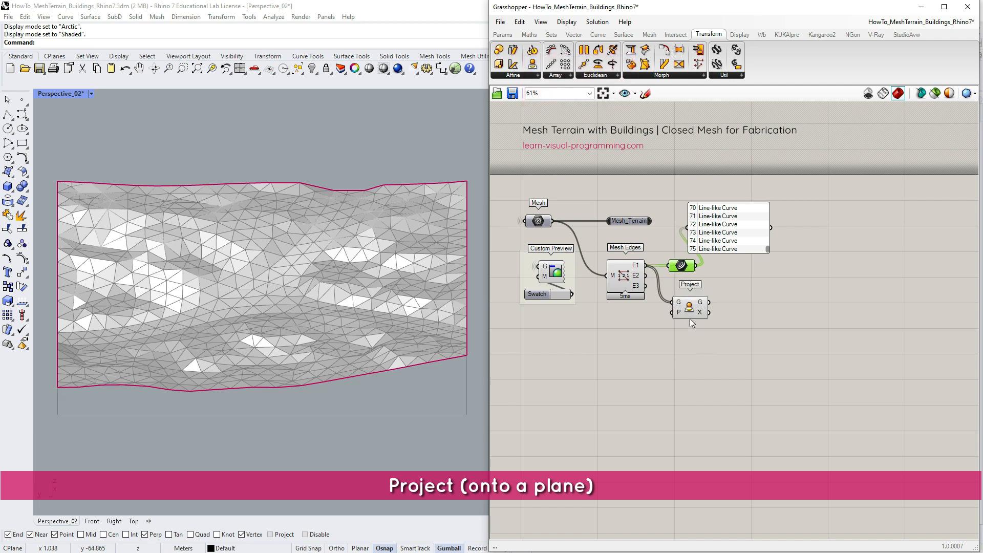
mouse_move(679, 303)
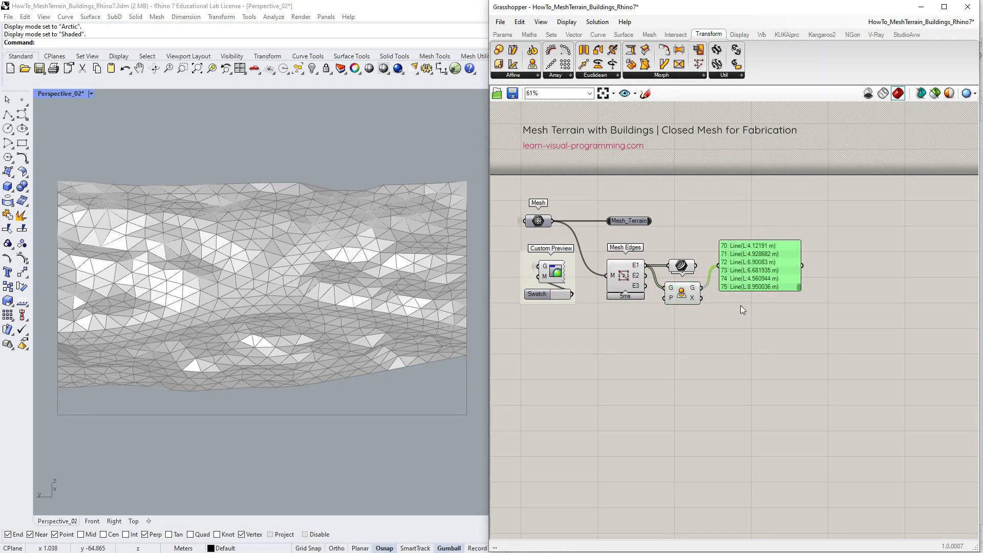
Step: Merge the terrain boundary edges with their flat projected copies
left_click(727, 75)
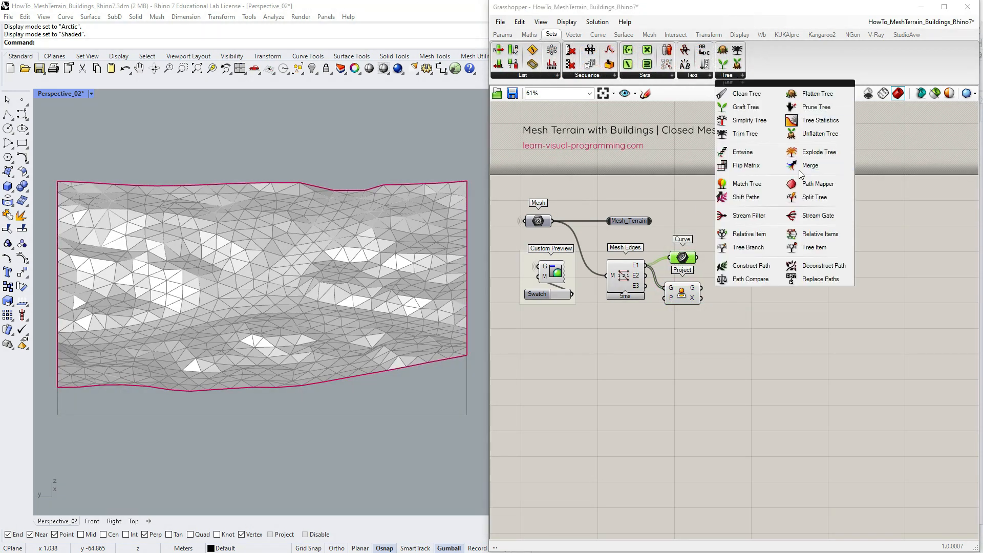
left_click(810, 165)
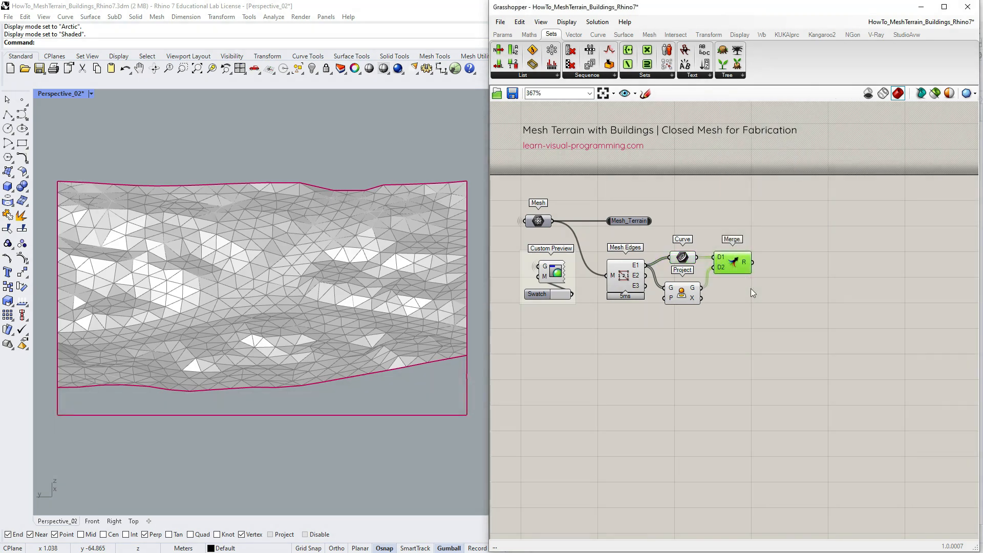
left_click(503, 34)
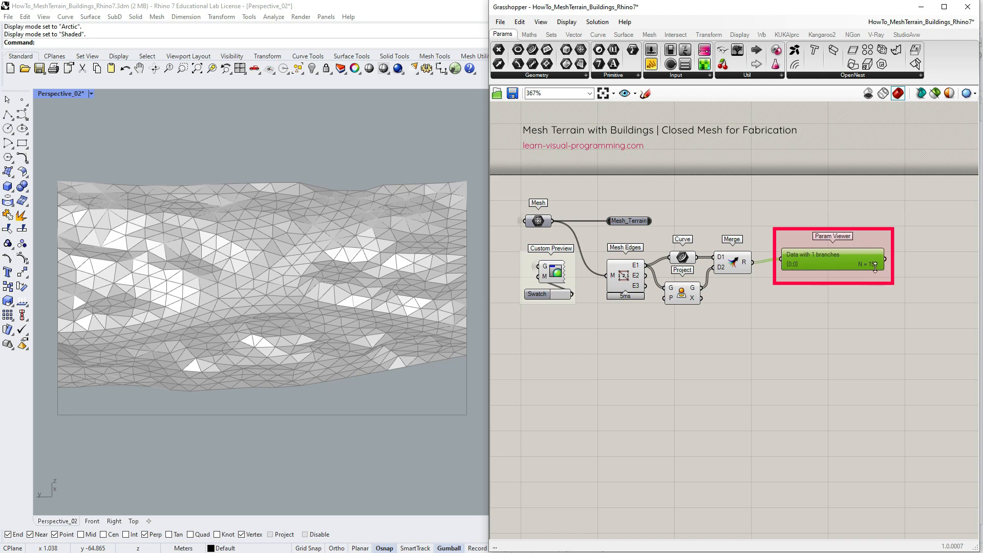
Step: Inspect the merged curve pairs as text and add a Loft for the side walls
right_click(742, 258)
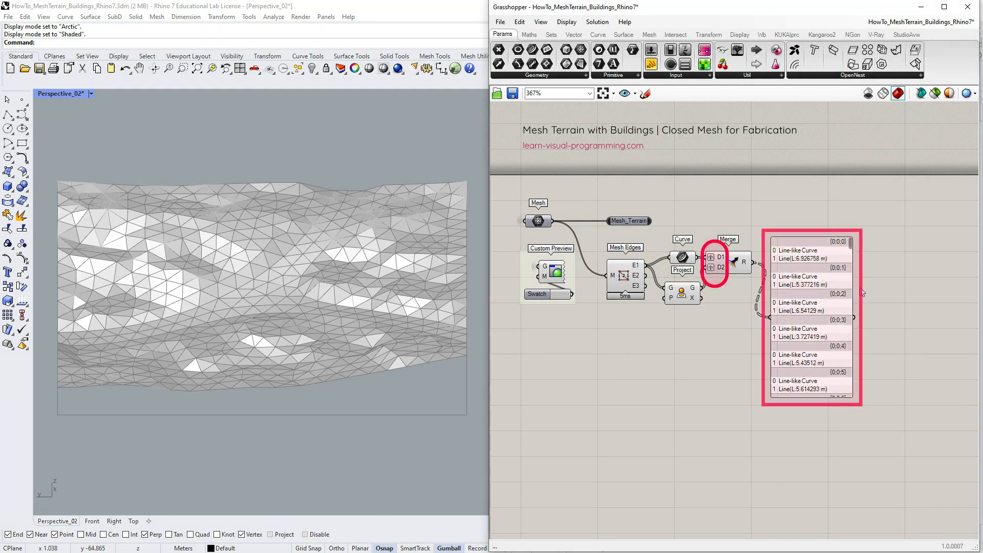
scroll("down", 3)
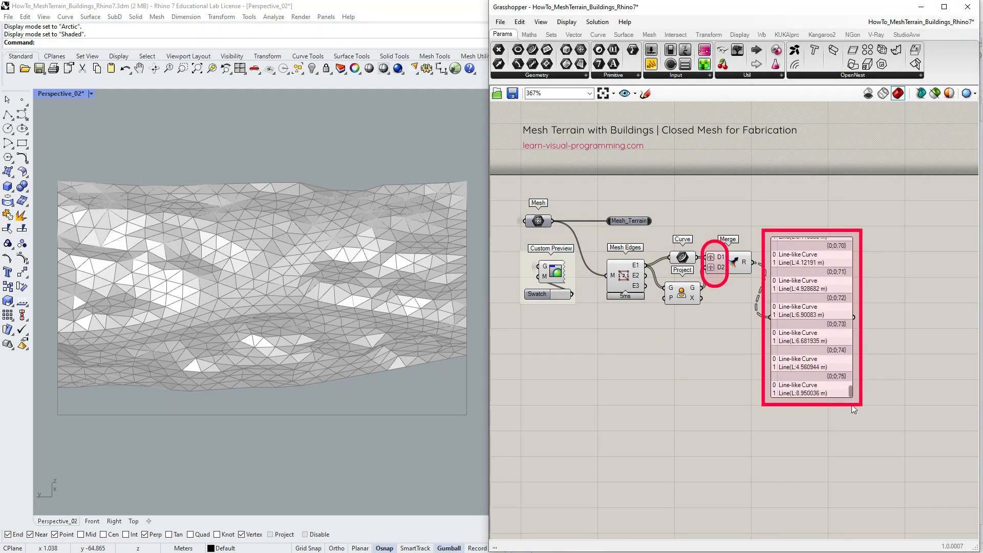
scroll("up", 3)
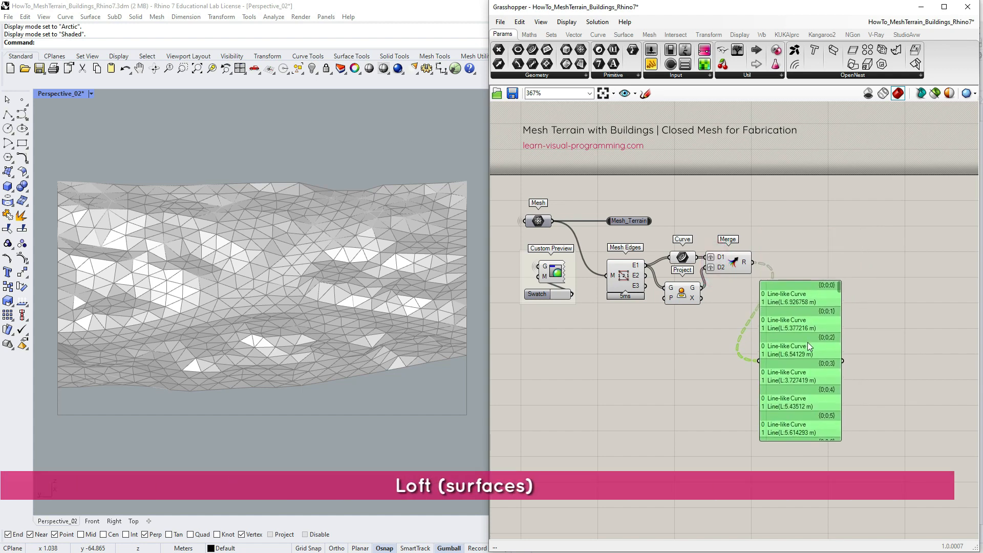
left_click(623, 35)
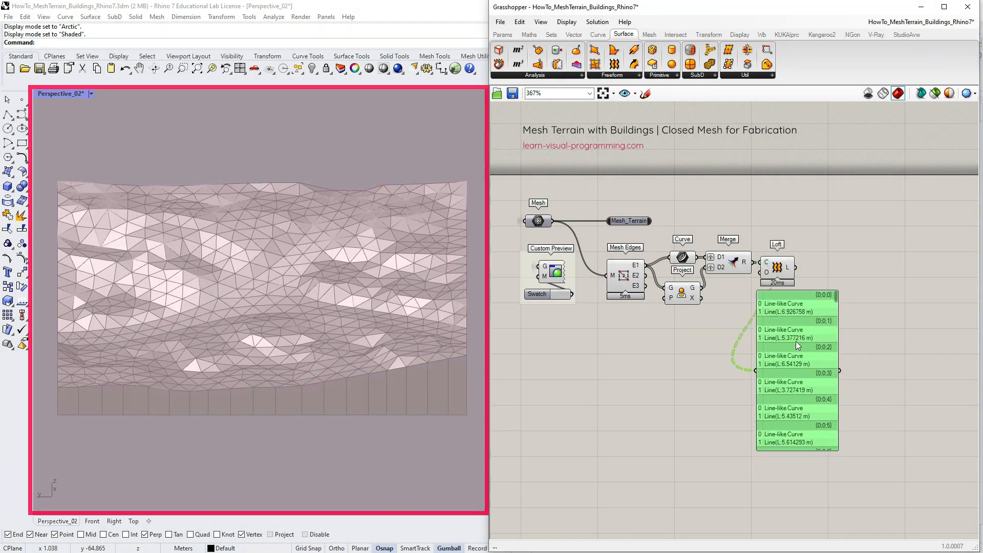
Step: Add Simple Mesh after Loft and disable previews of the intermediate components
left_click(649, 35)
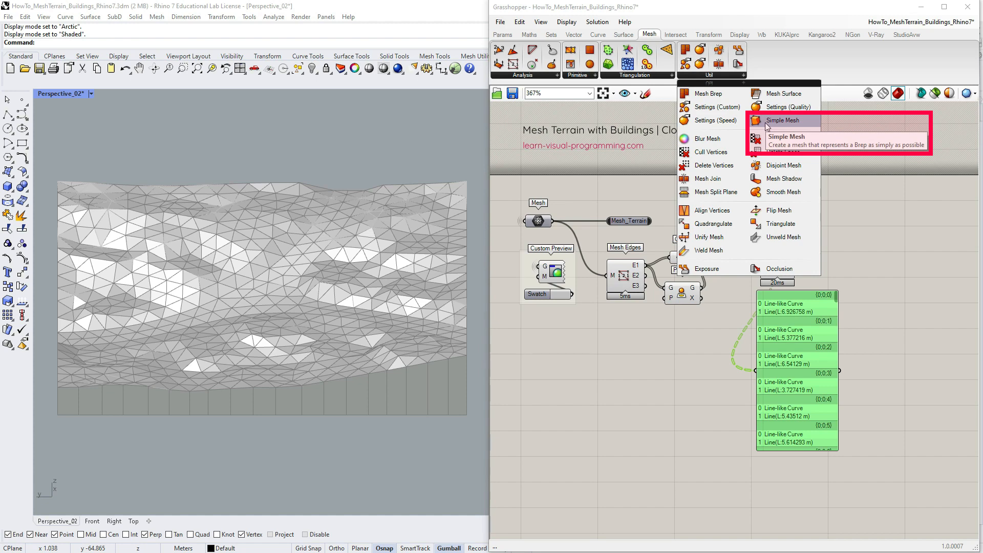
left_click(782, 120)
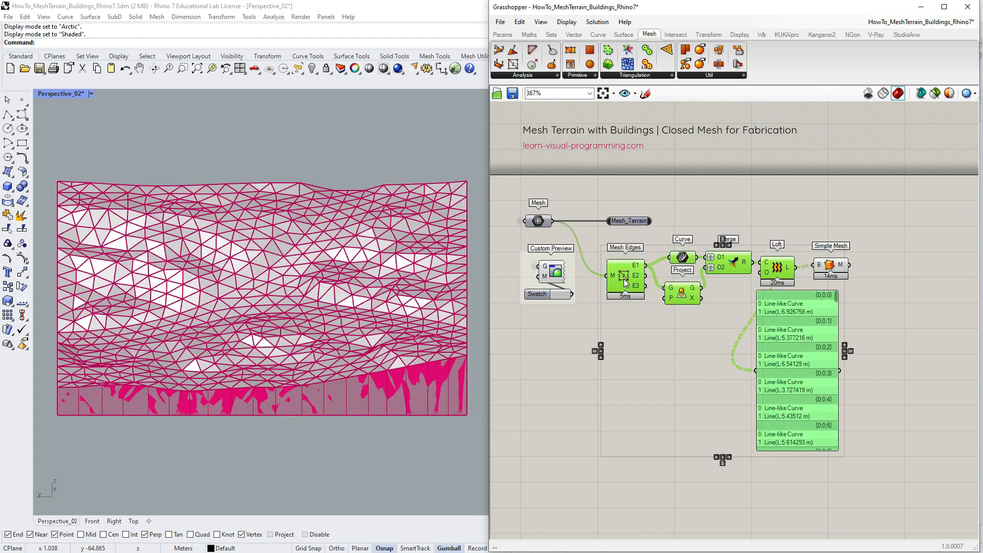
right_click(833, 268)
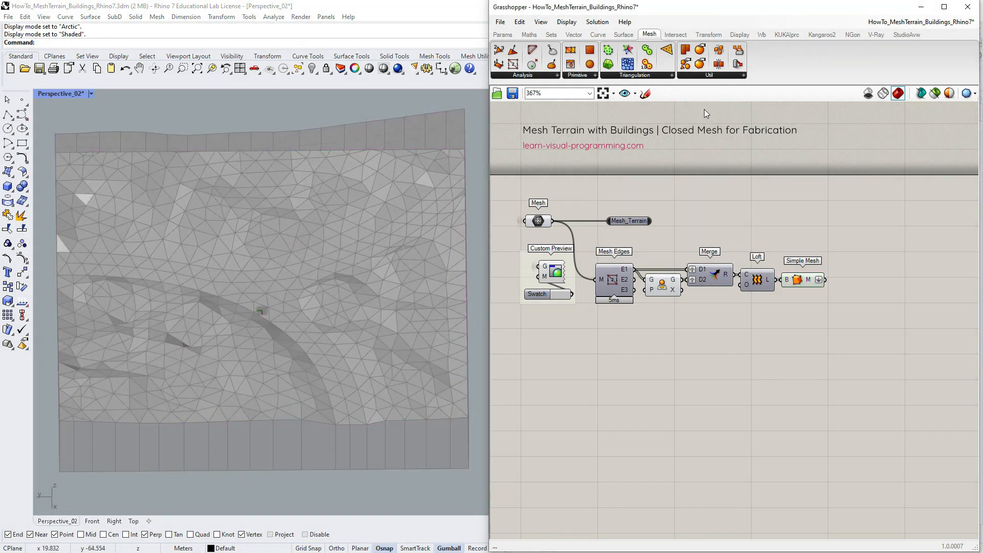
Step: Add a Mesh Shadow component to outline the terrain's flat footprint
left_click(709, 75)
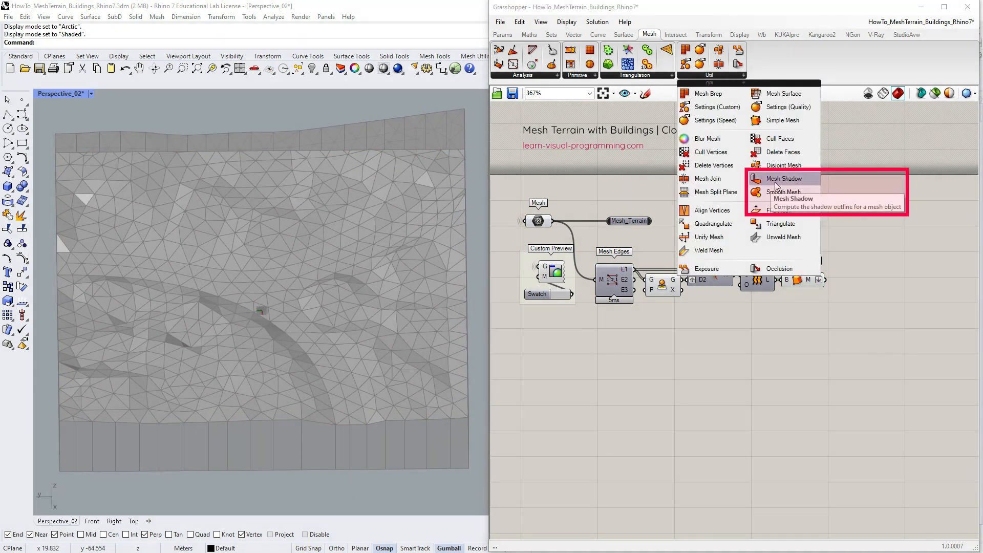
left_click(783, 178)
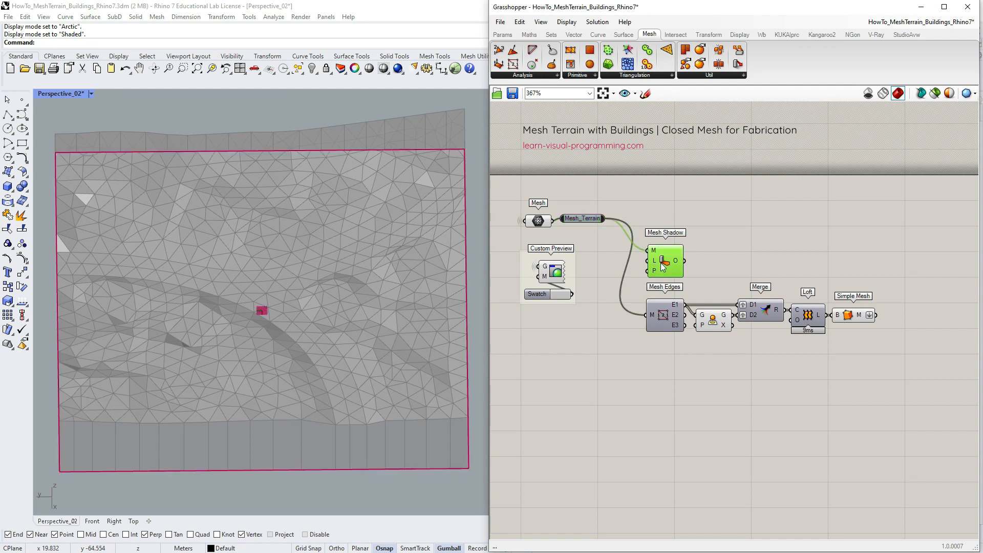
mouse_move(676, 269)
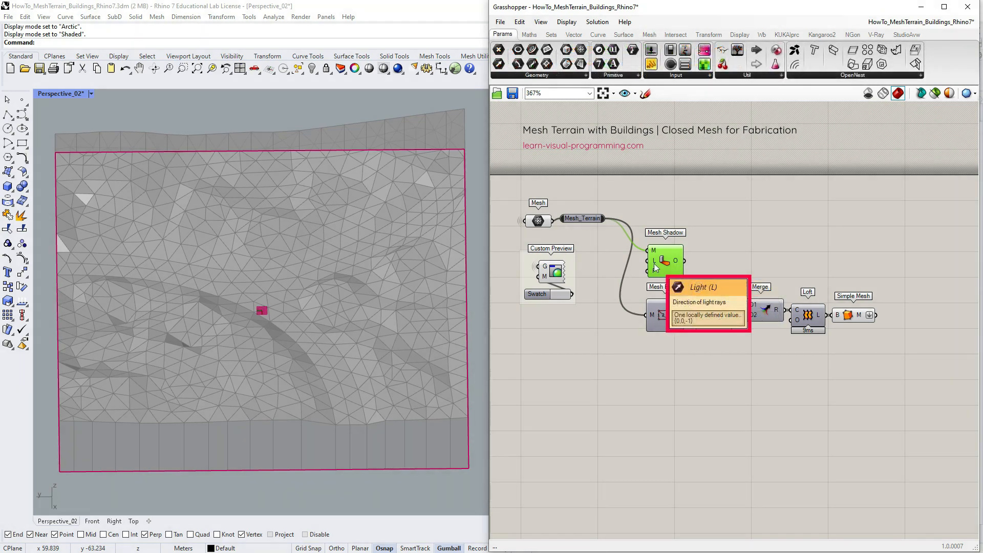
mouse_move(655, 271)
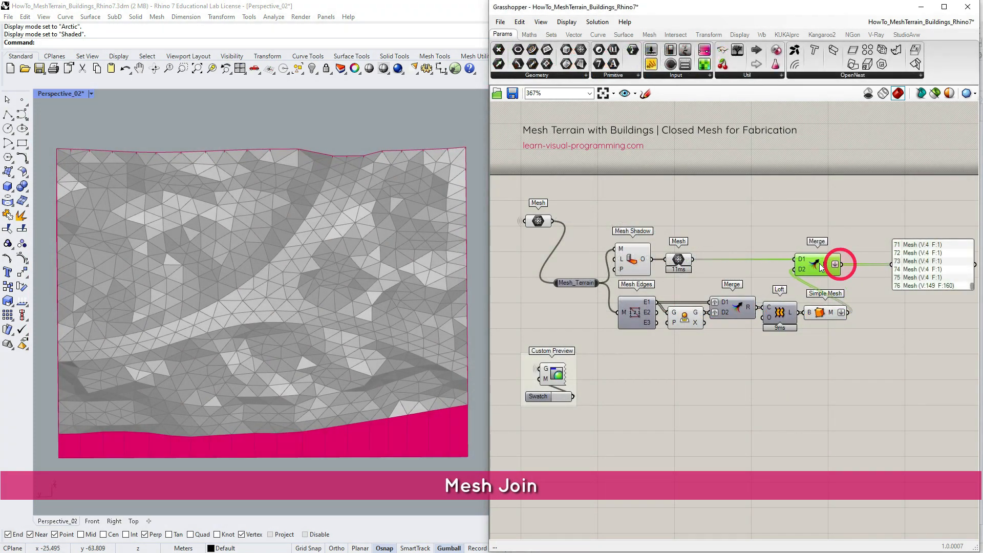
Step: Add Mesh Join and Unify Mesh to combine terrain, walls and bottom into one mesh
left_click(648, 34)
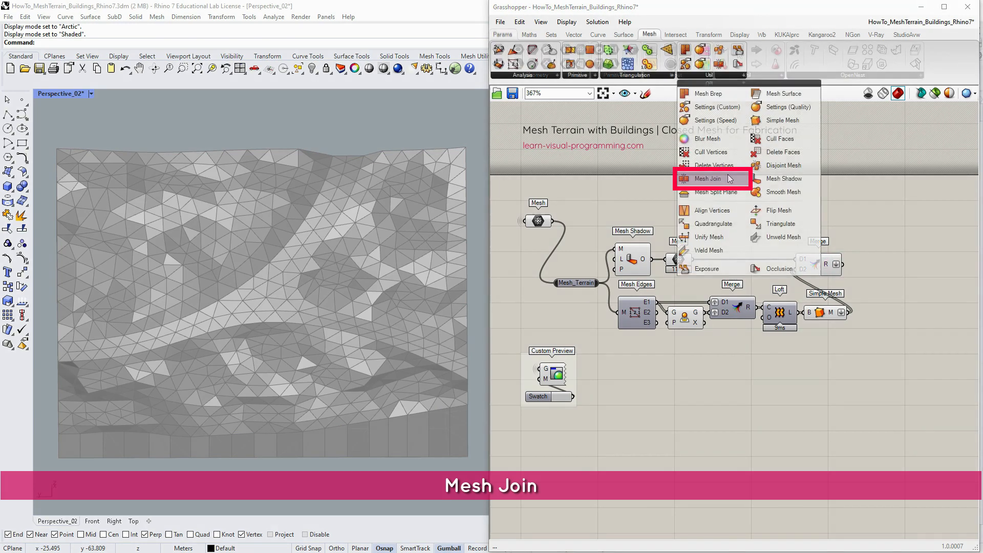
left_click(707, 178)
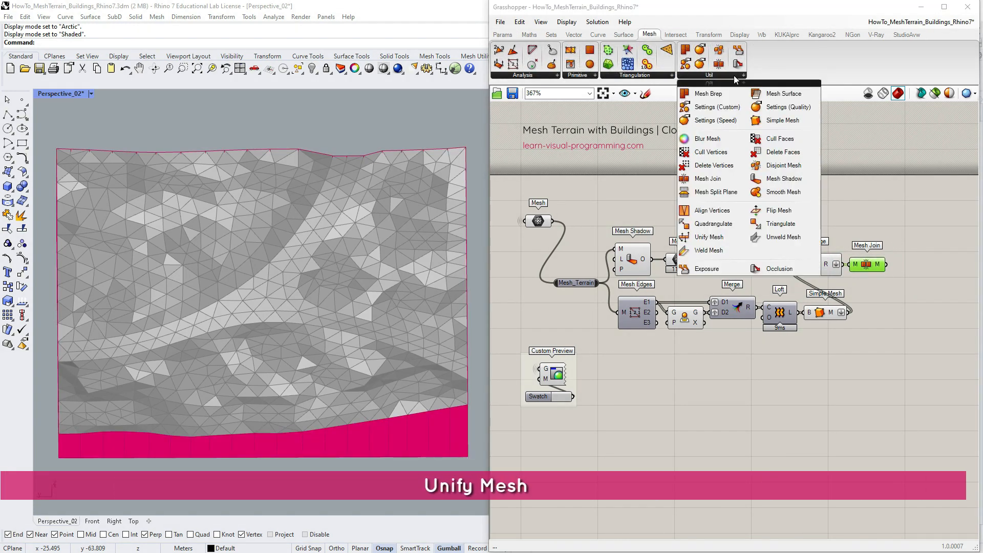
left_click(709, 237)
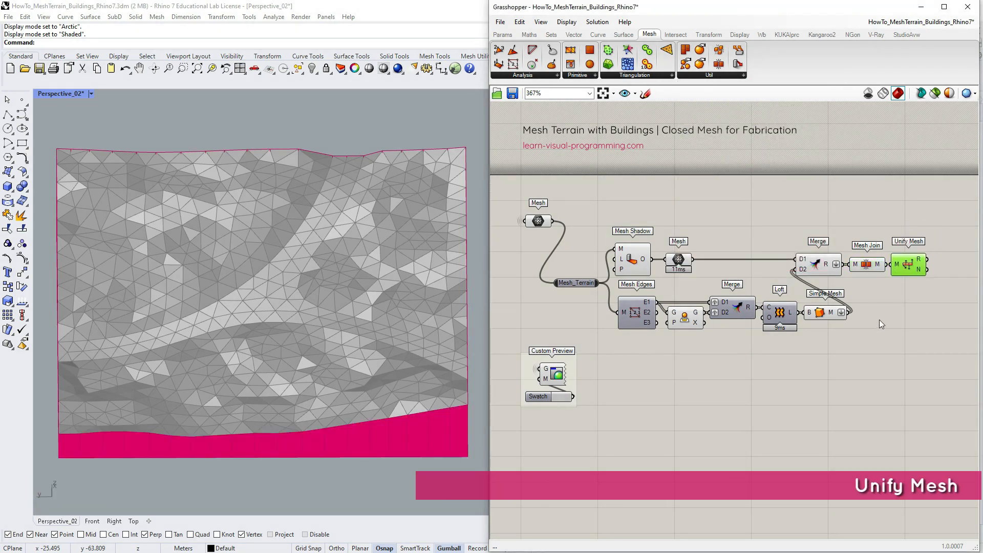
scroll("down", 3)
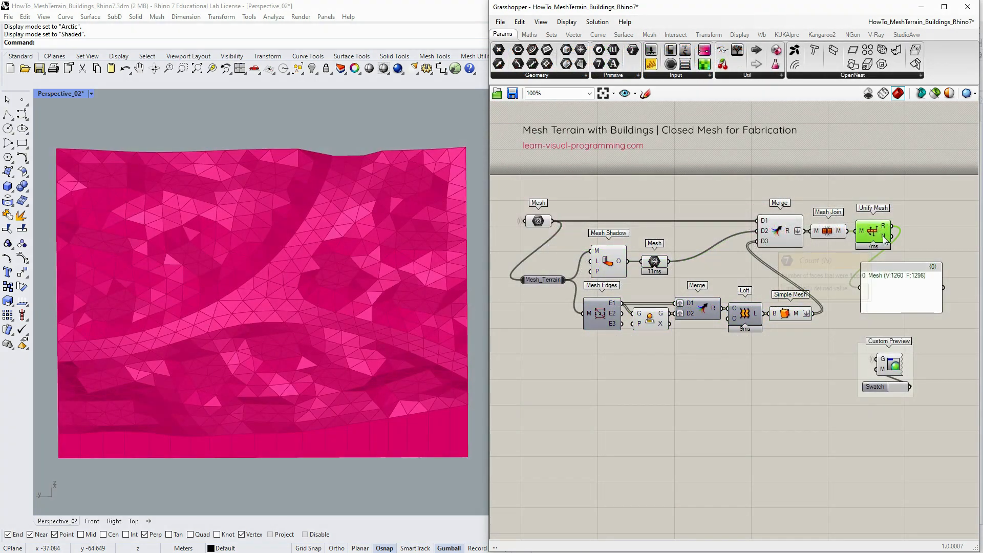
mouse_move(881, 238)
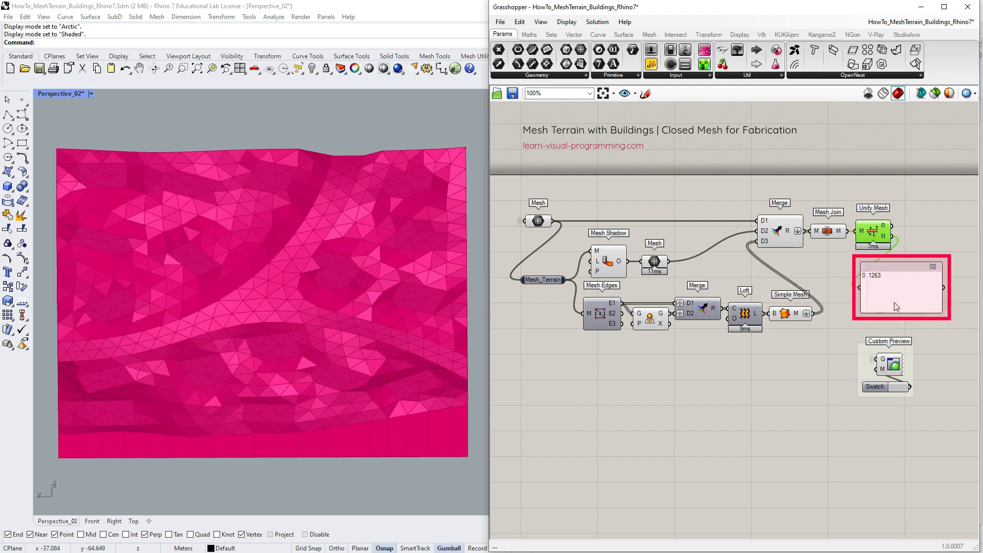
mouse_move(894, 329)
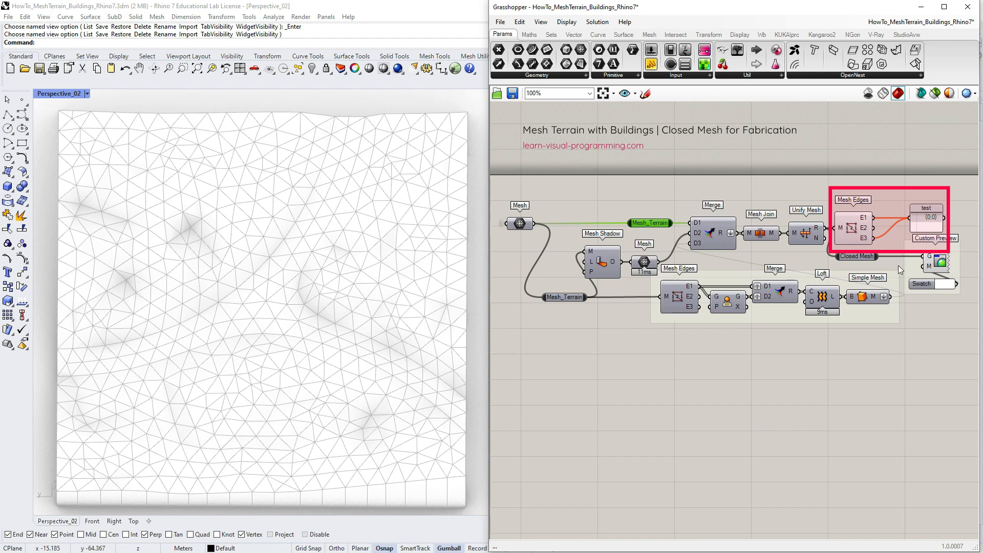
mouse_move(672, 100)
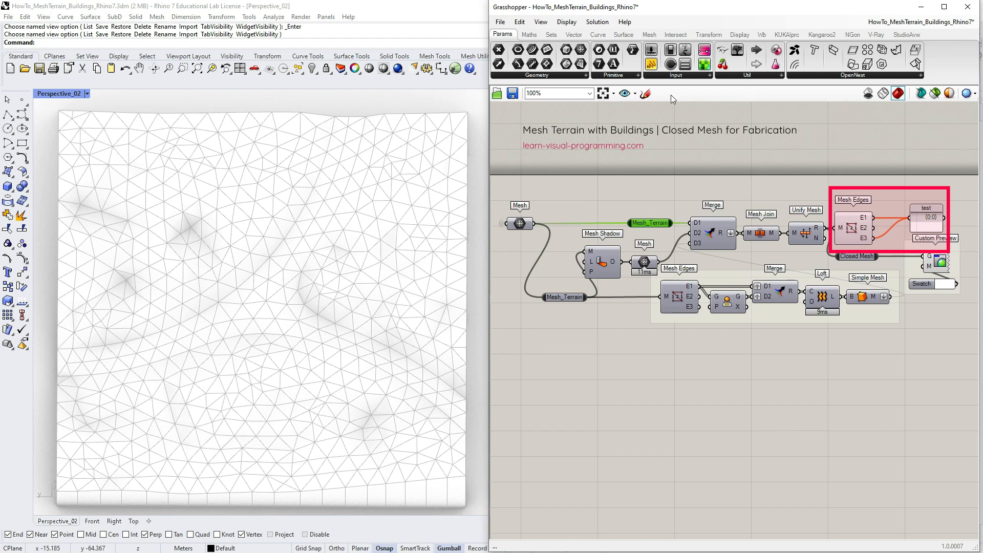
left_click(564, 21)
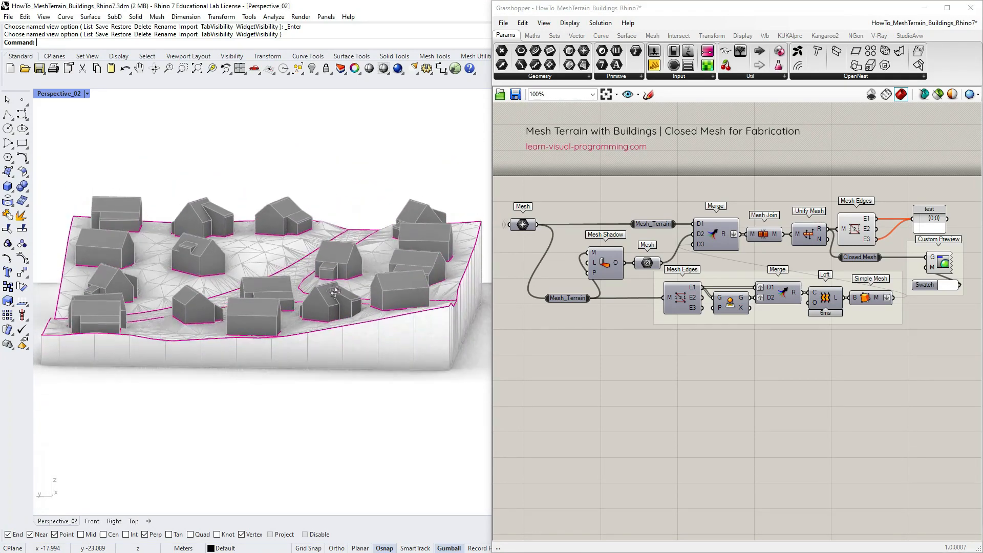
Step: Bake Closed Mesh onto the Default layer and check it reports as a valid closed mesh
right_click(810, 226)
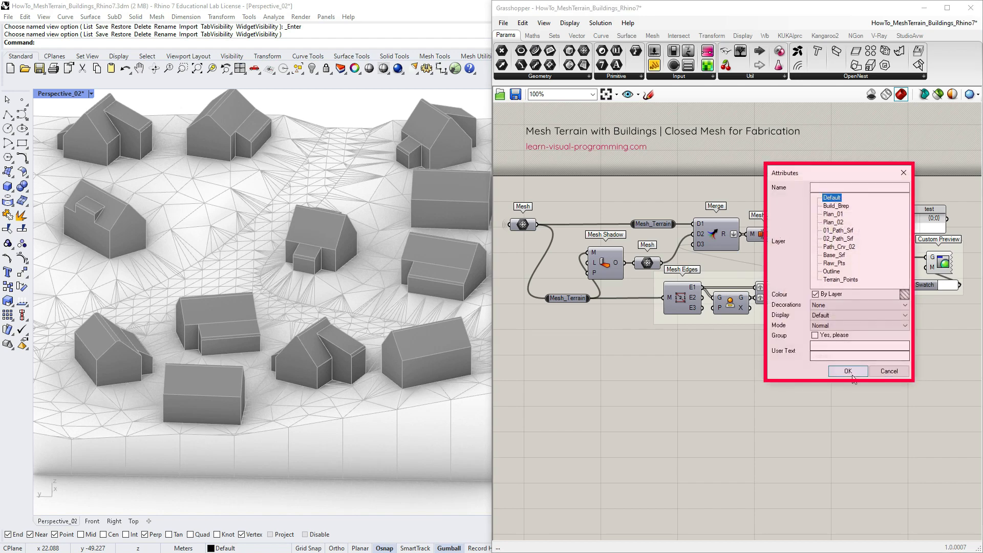
left_click(847, 371)
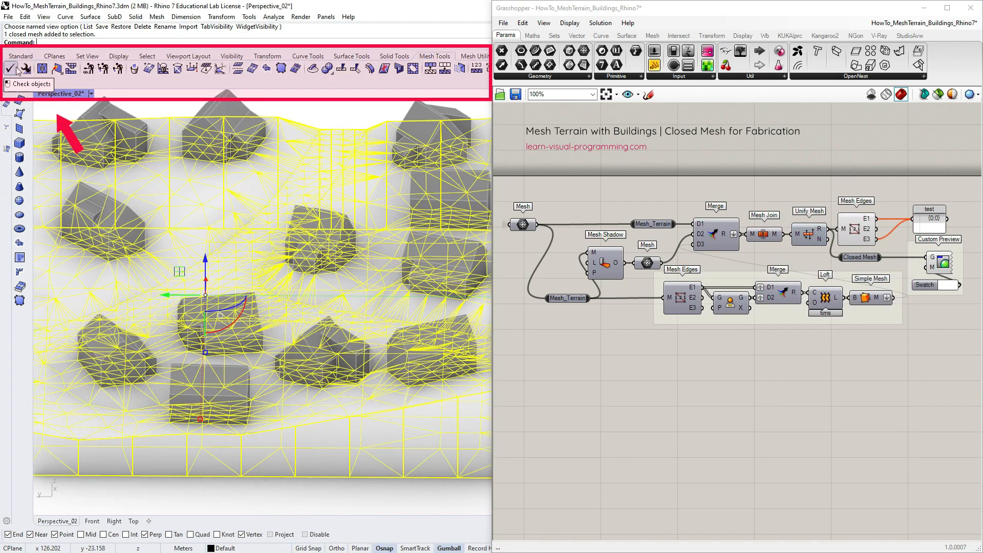
left_click(9, 69)
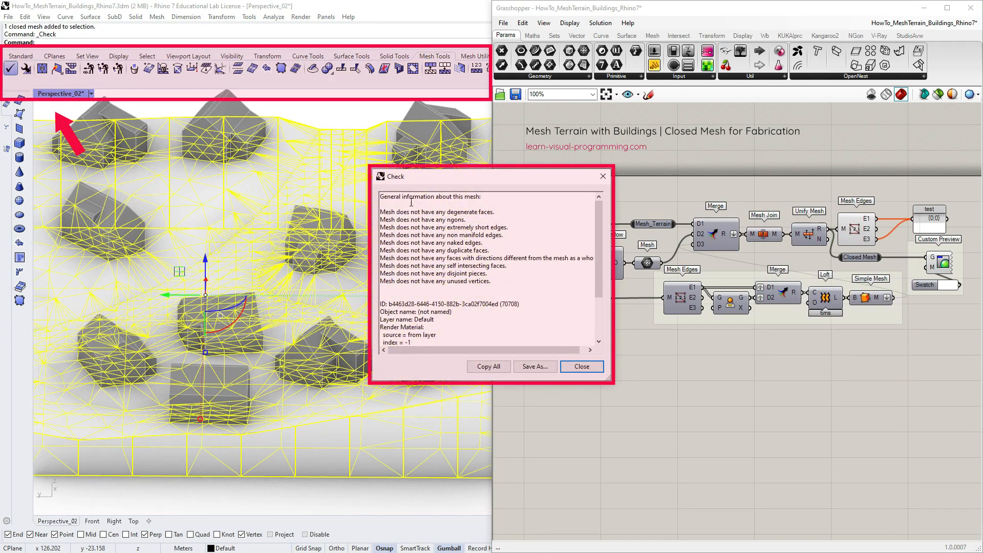
scroll("down", 3)
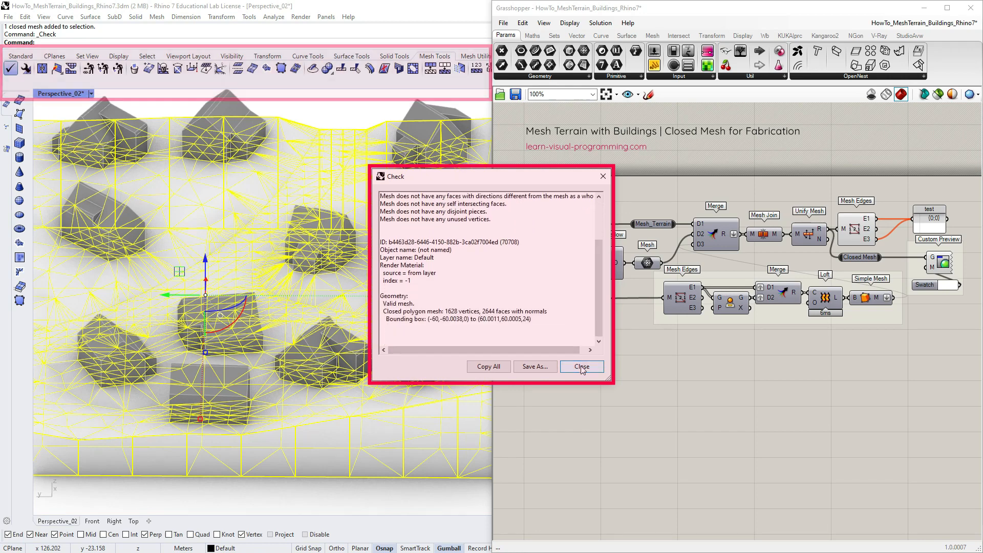
left_click(581, 366)
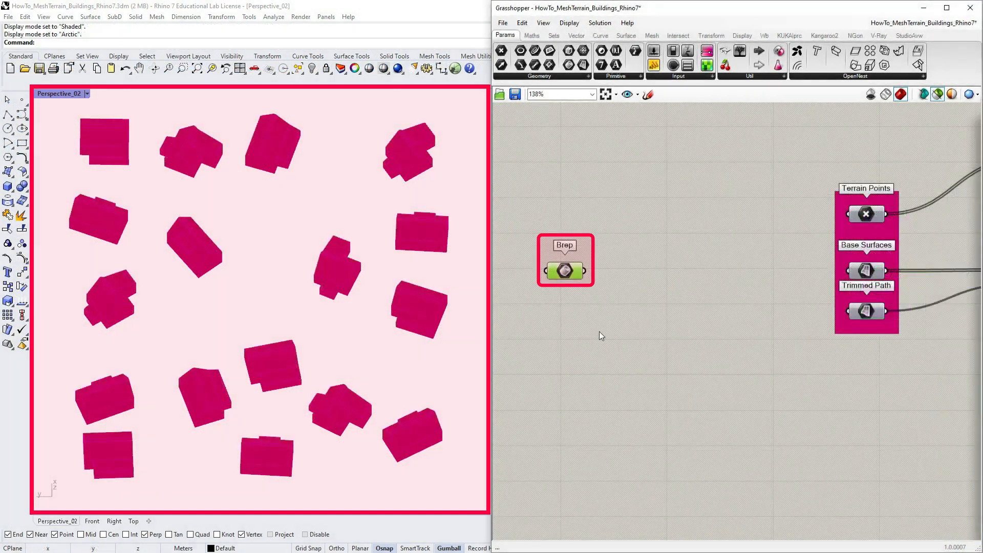
Step: Pick each building's lowest face and flatten the base faces into one list
left_click(626, 35)
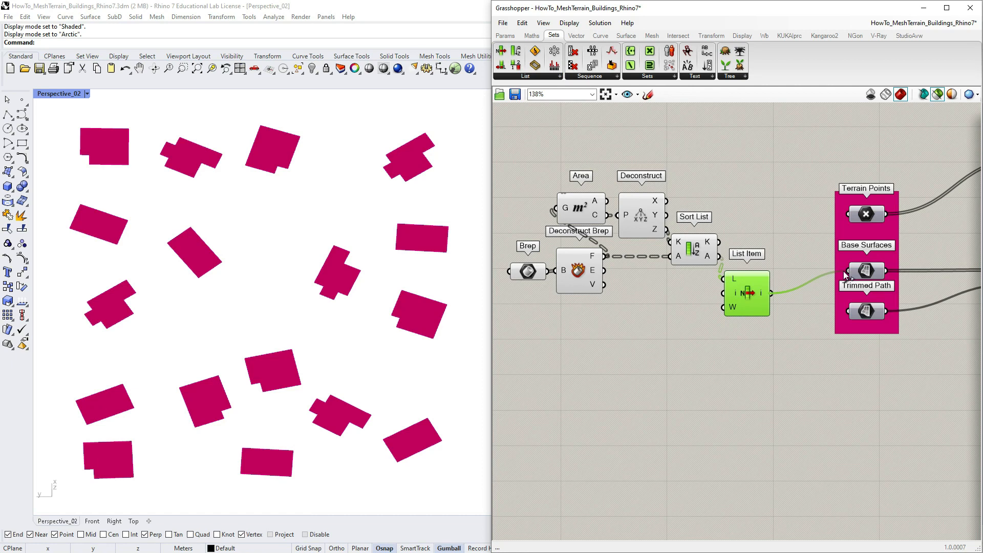
right_click(747, 293)
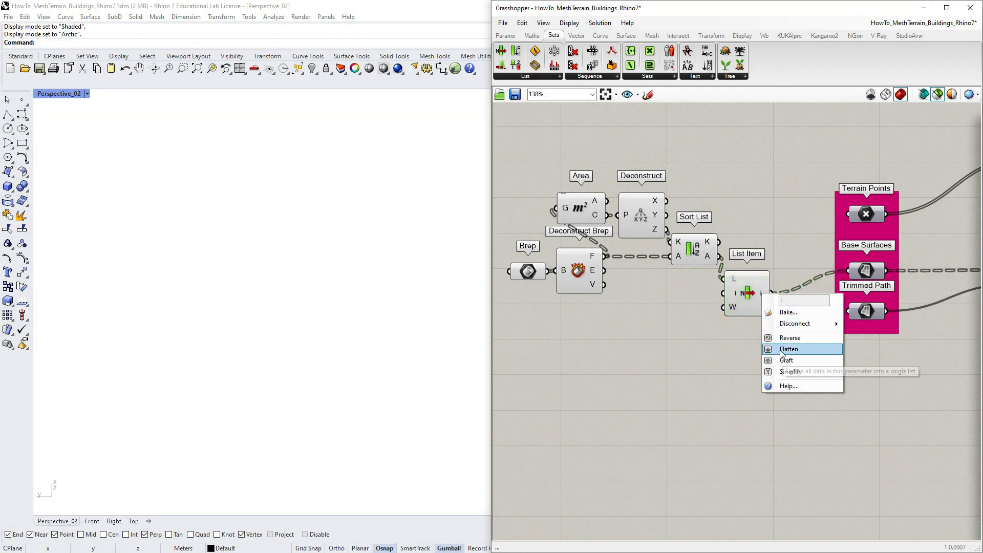
left_click(789, 349)
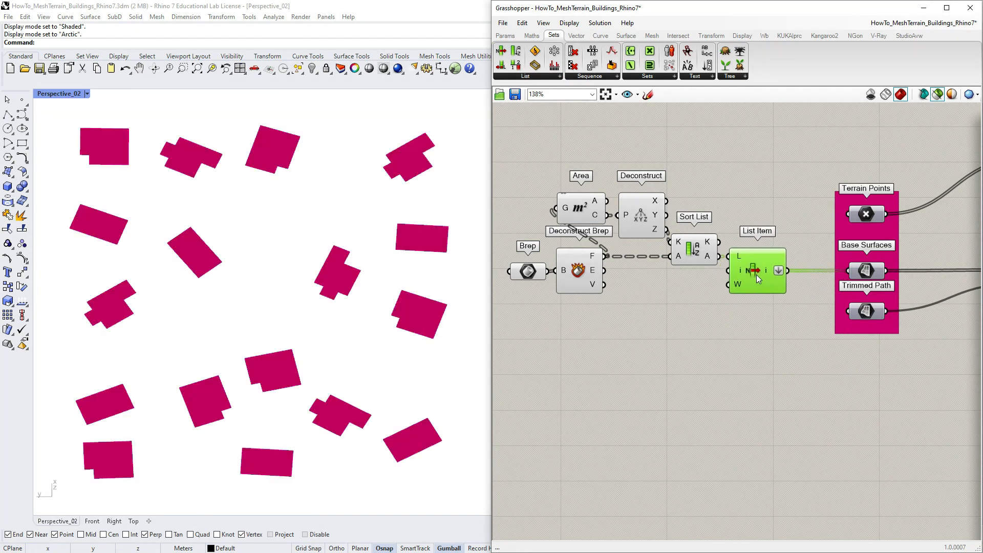